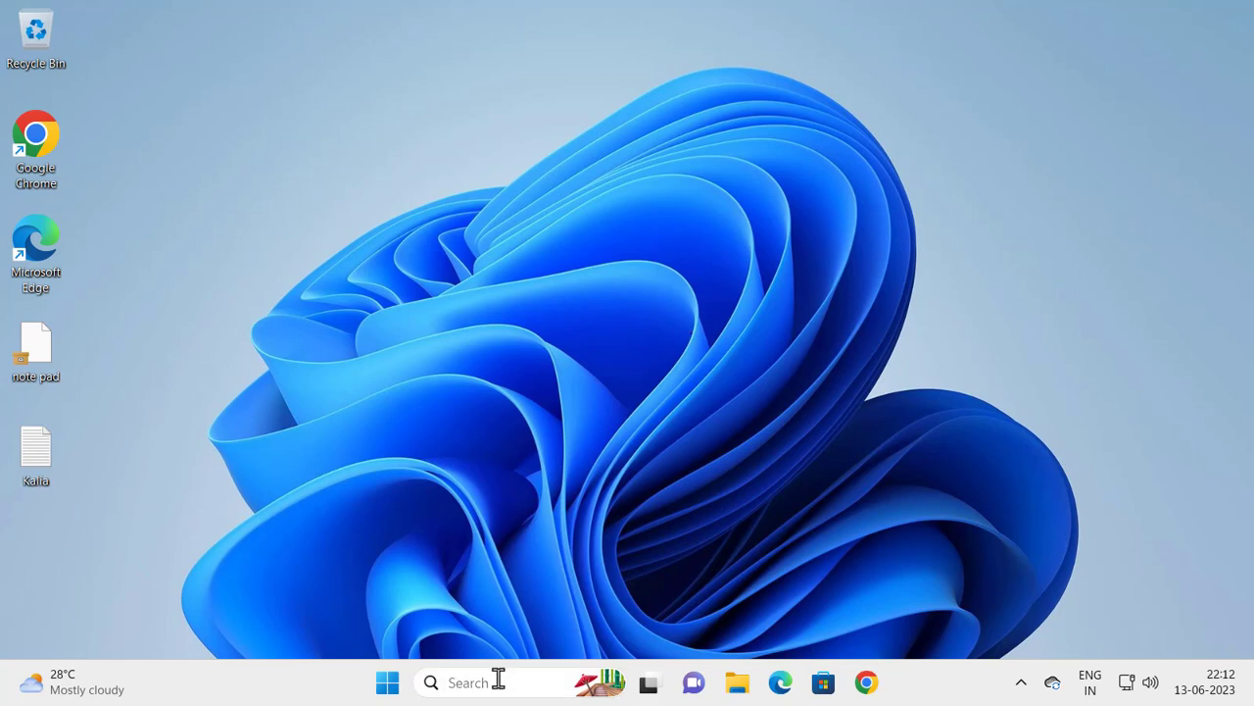
Step: Search Windows for 're' and bring up Registry Editor's launch options from Best match
text(regi)
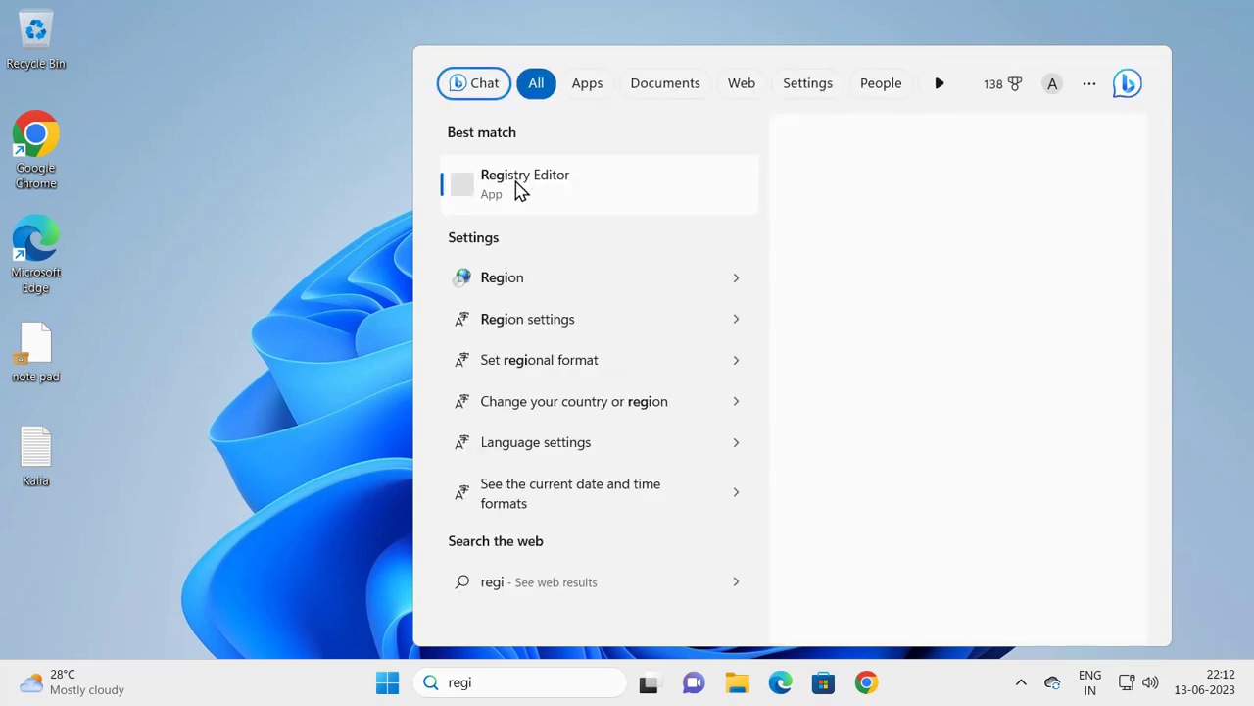
right_click(524, 184)
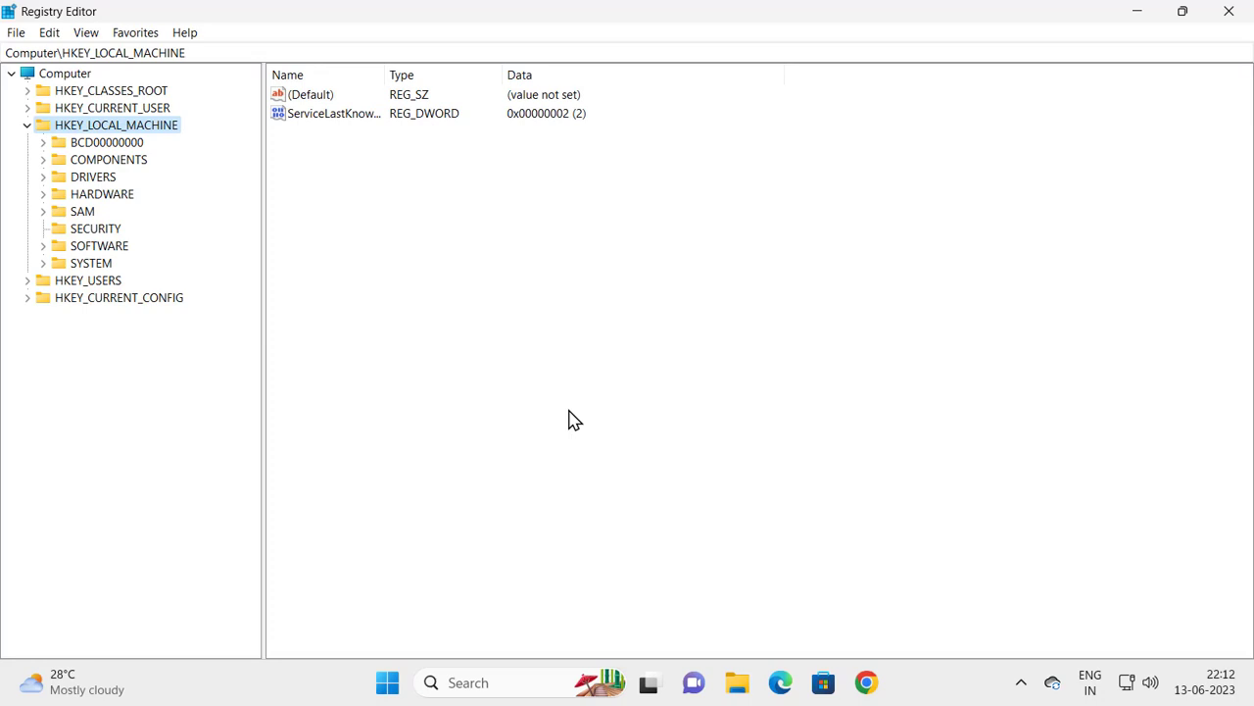
Step: Navigate to HKEY_LOCAL_MACHINE\SYSTEM\CurrentControlSet\Services\LanmanWorkstation and expand its subkeys
click(28, 124)
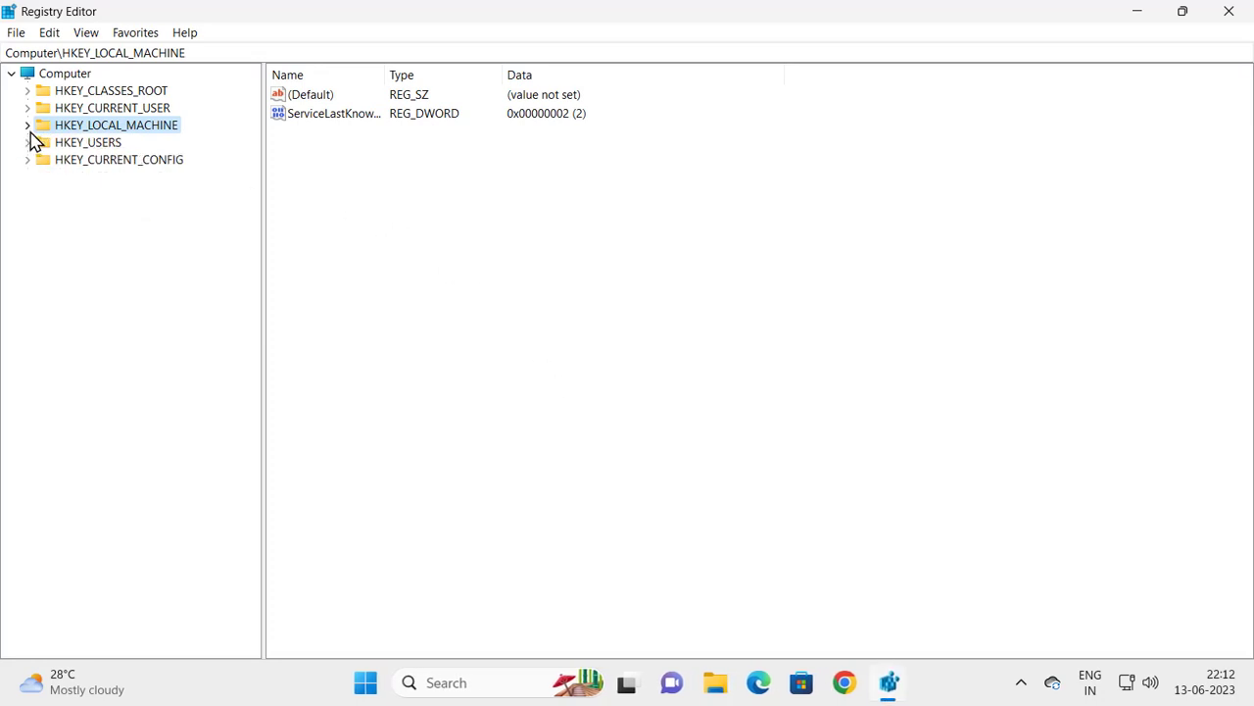
mouse_move(49, 142)
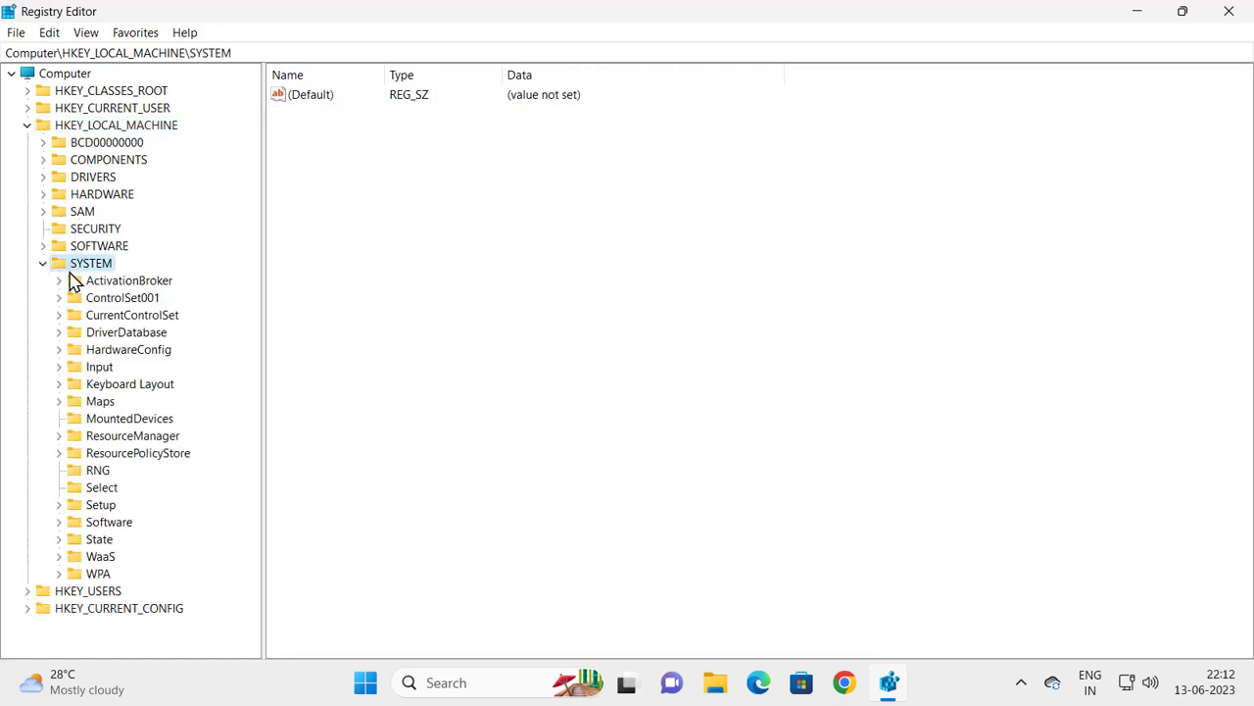
mouse_move(107, 326)
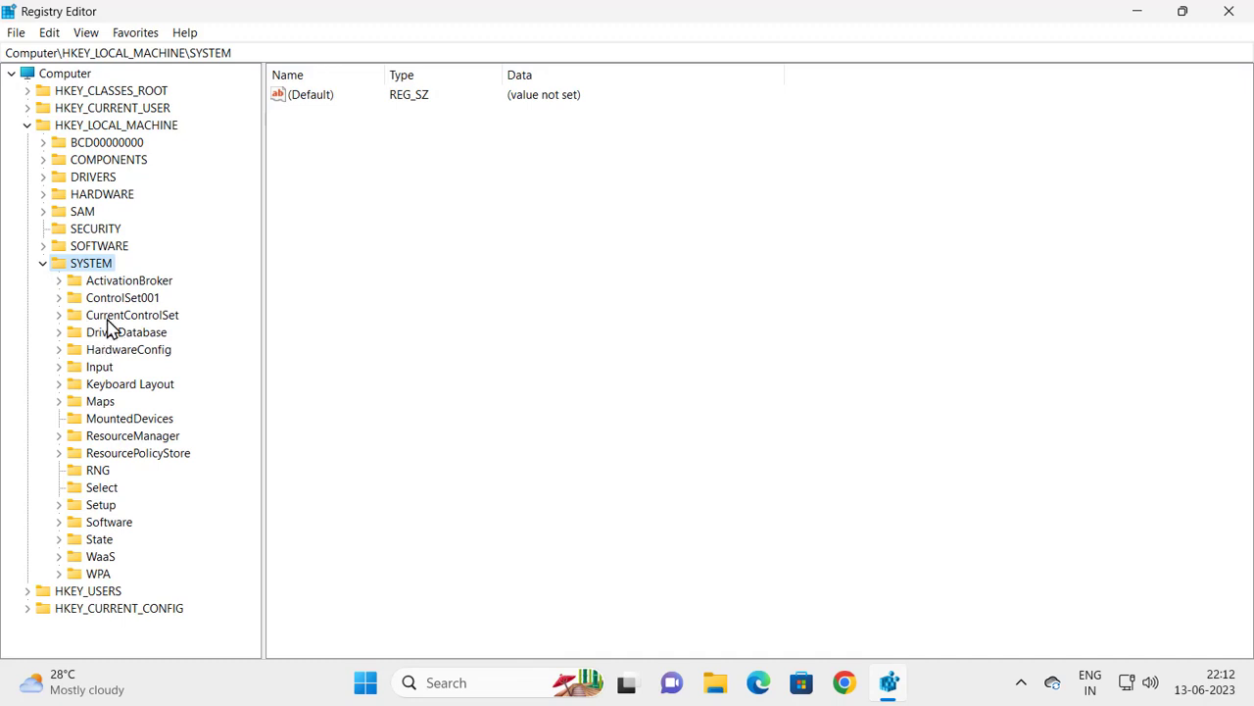
click(61, 315)
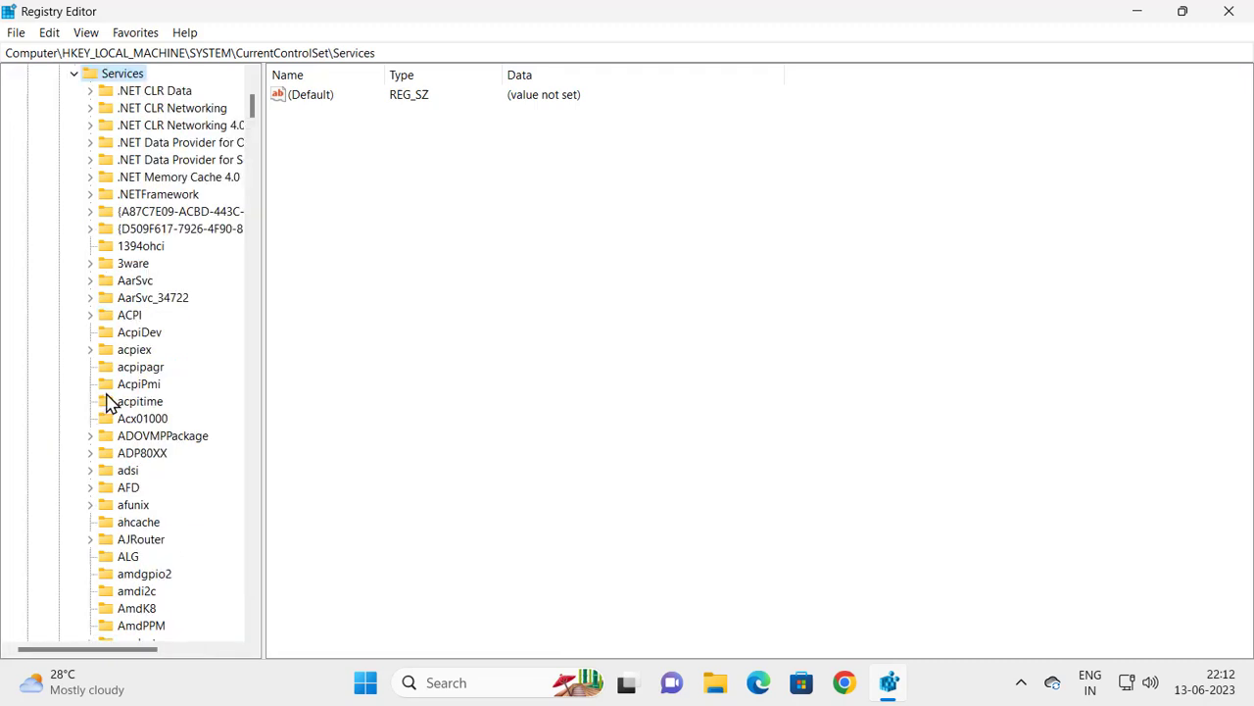
mouse_move(110, 405)
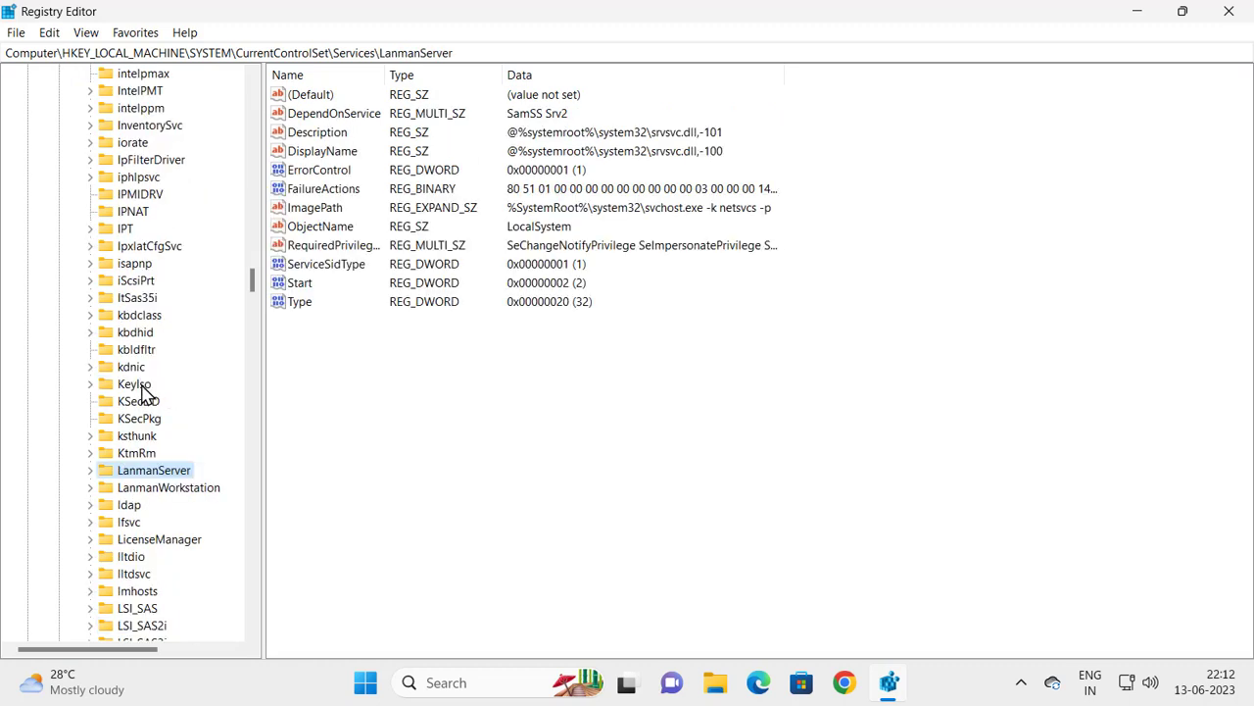
click(167, 487)
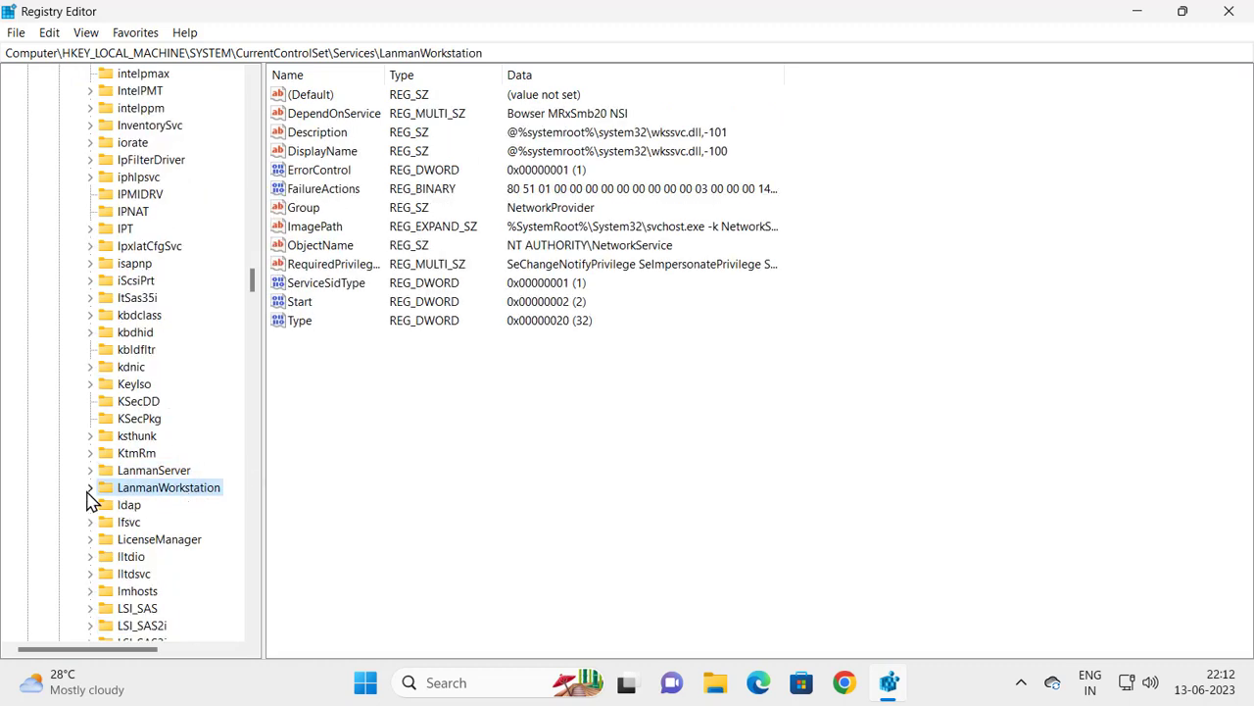
click(89, 487)
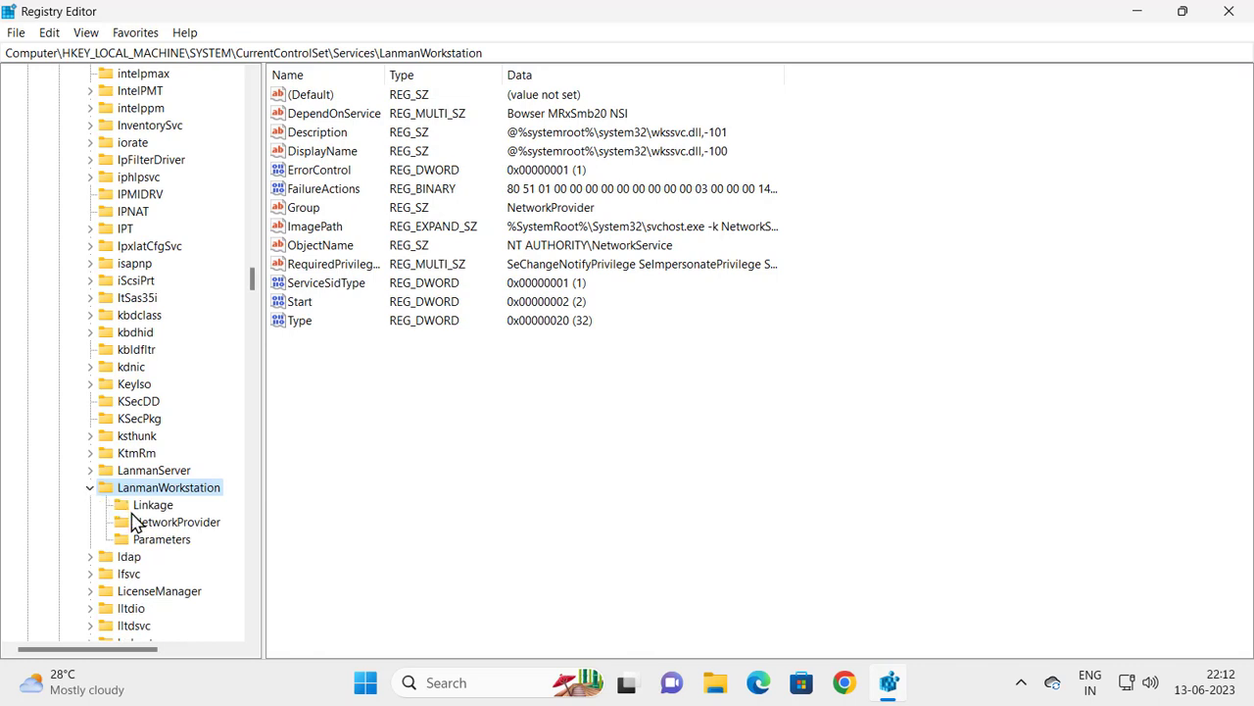
Step: Select LanmanWorkstation's Parameters key to list EnableSecuritySignature, ServiceDll and other values
click(162, 539)
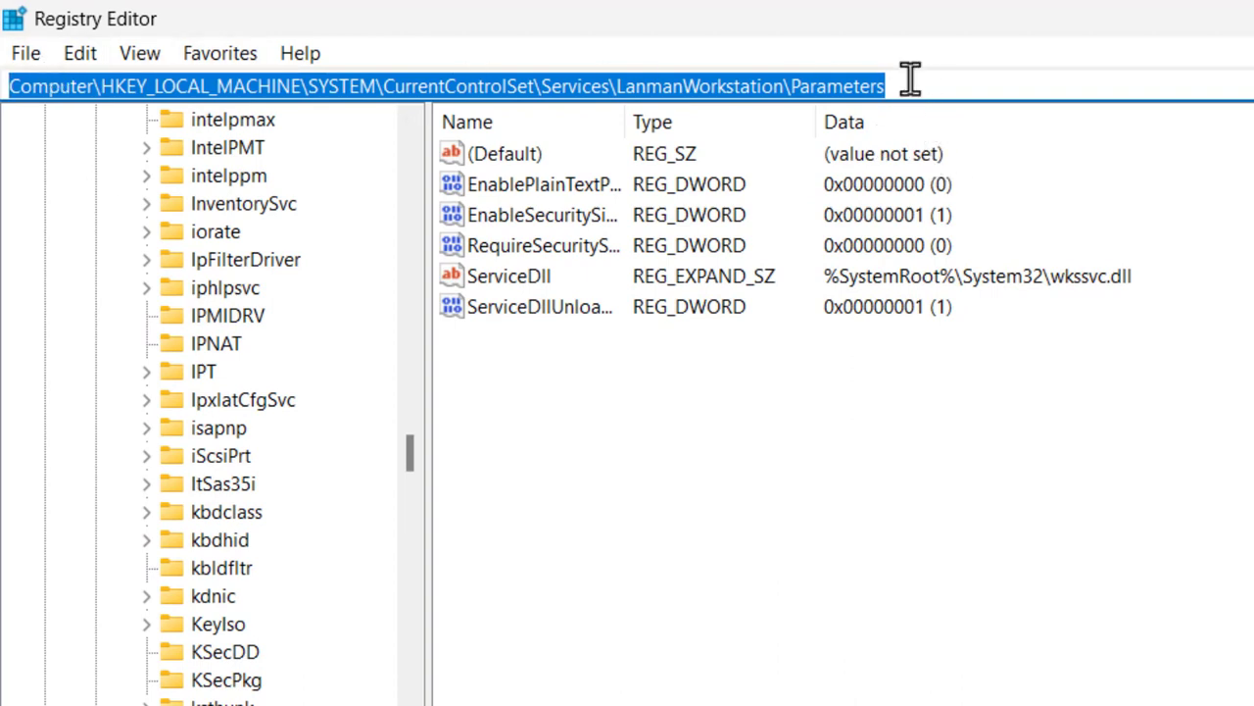
click(882, 87)
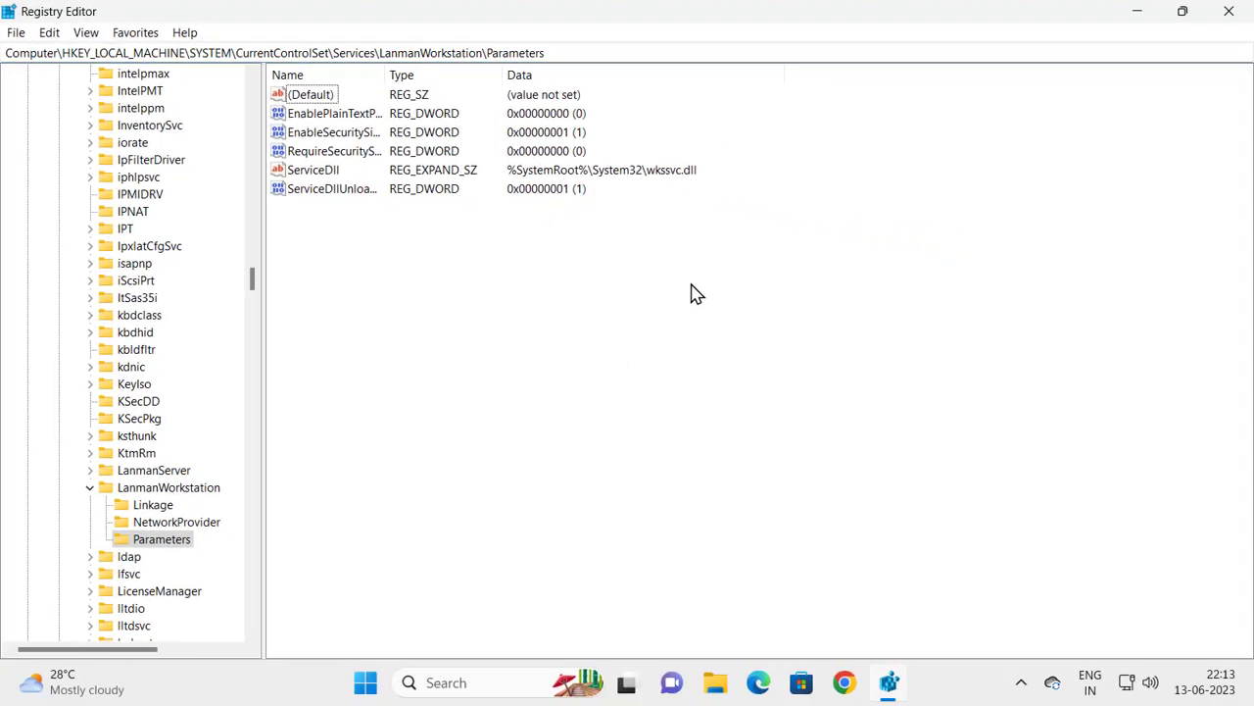
mouse_move(646, 339)
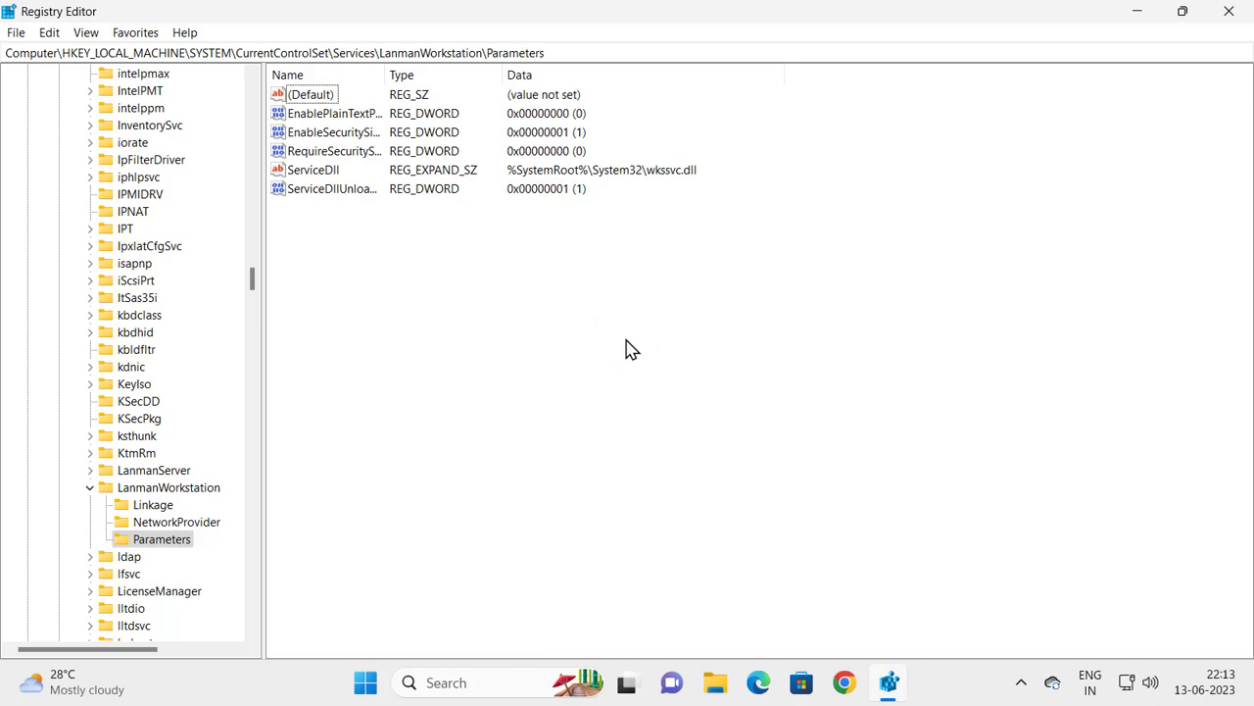
Step: Create a new DWORD (32-bit) value in Parameters named DirectoryCacheLifetime
right_click(631, 348)
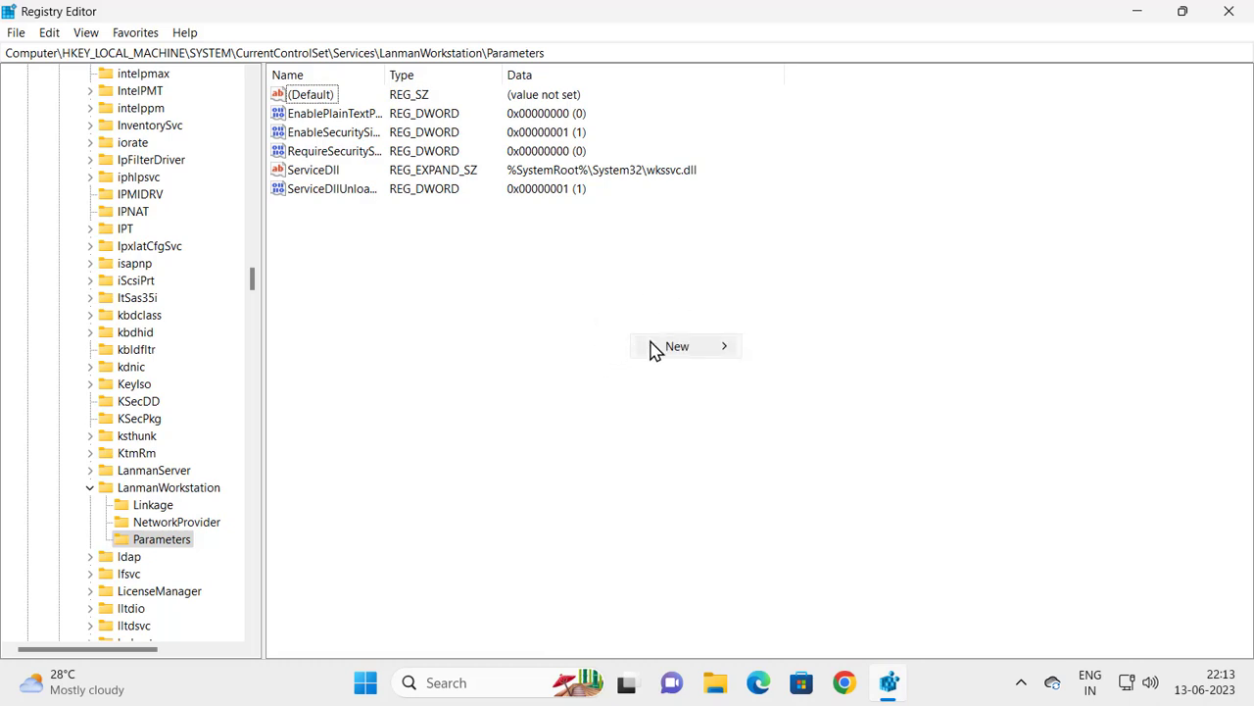
click(677, 346)
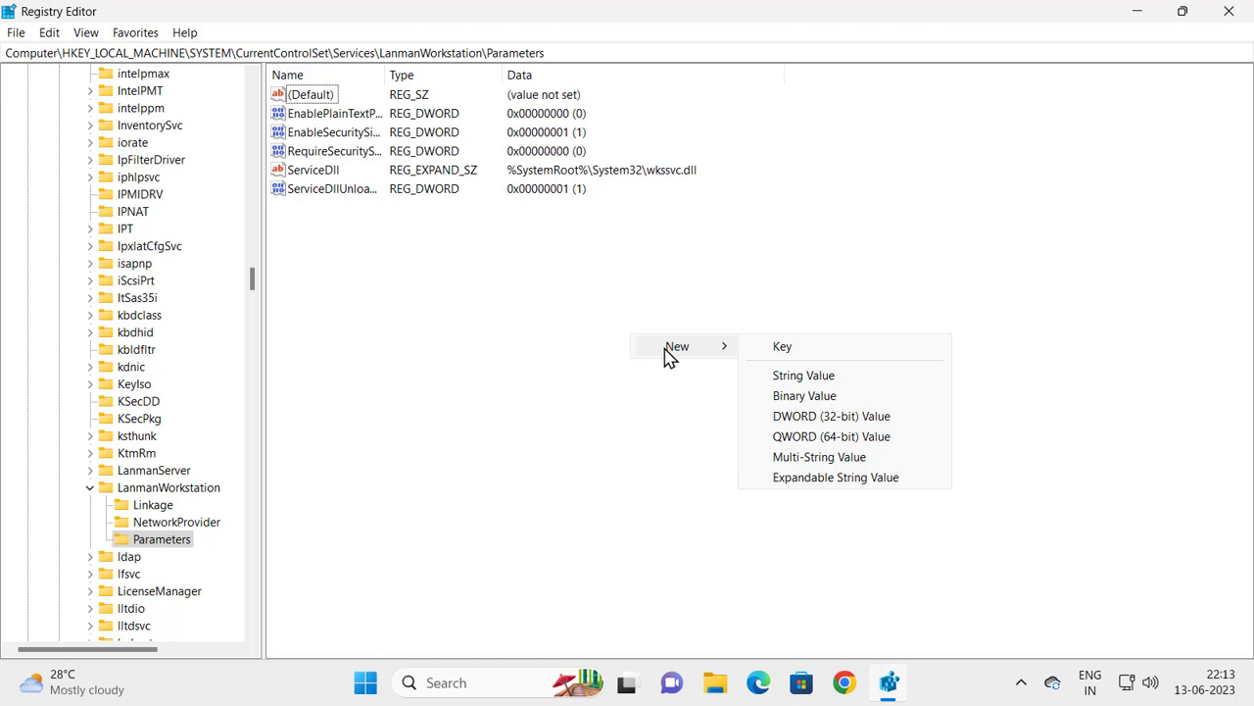
mouse_move(798, 431)
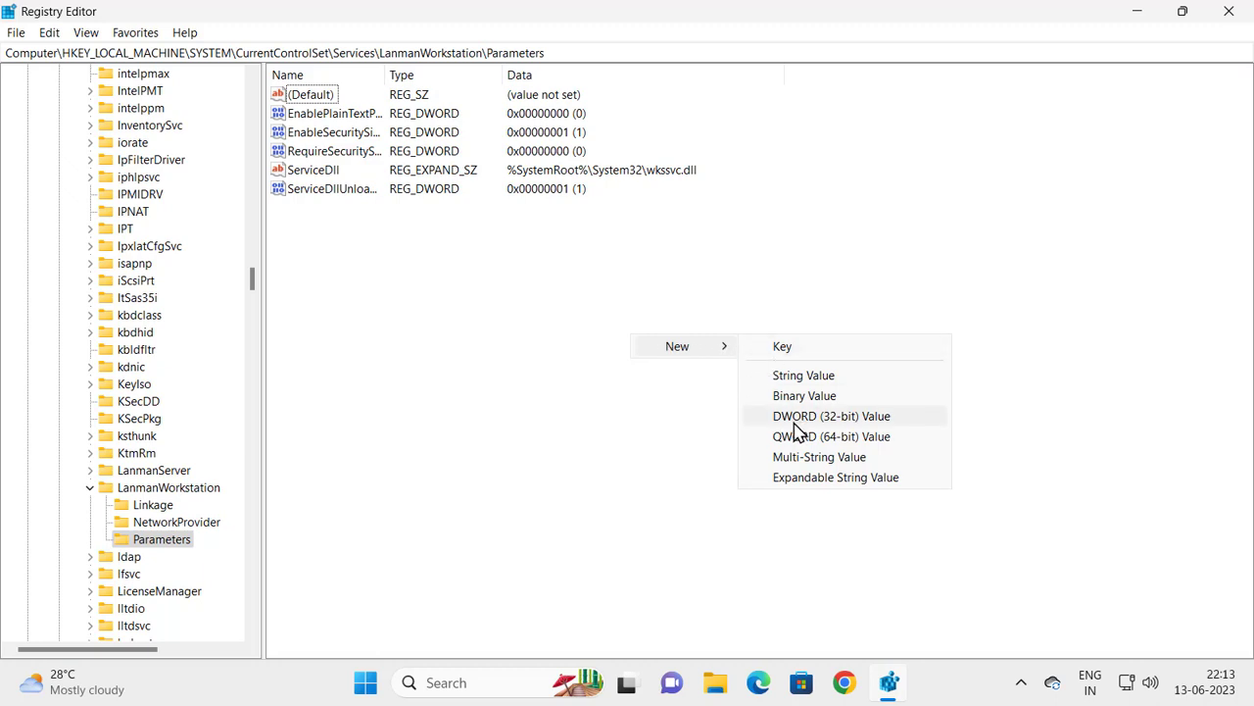
click(831, 415)
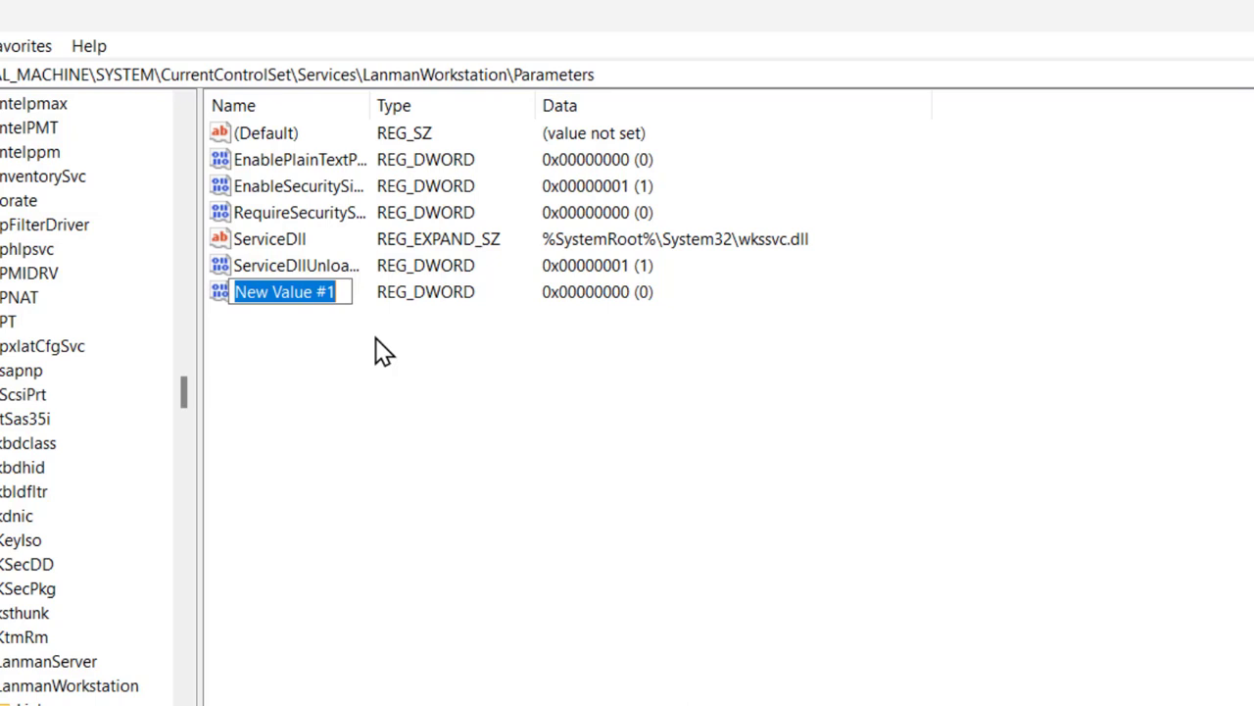
text(D)
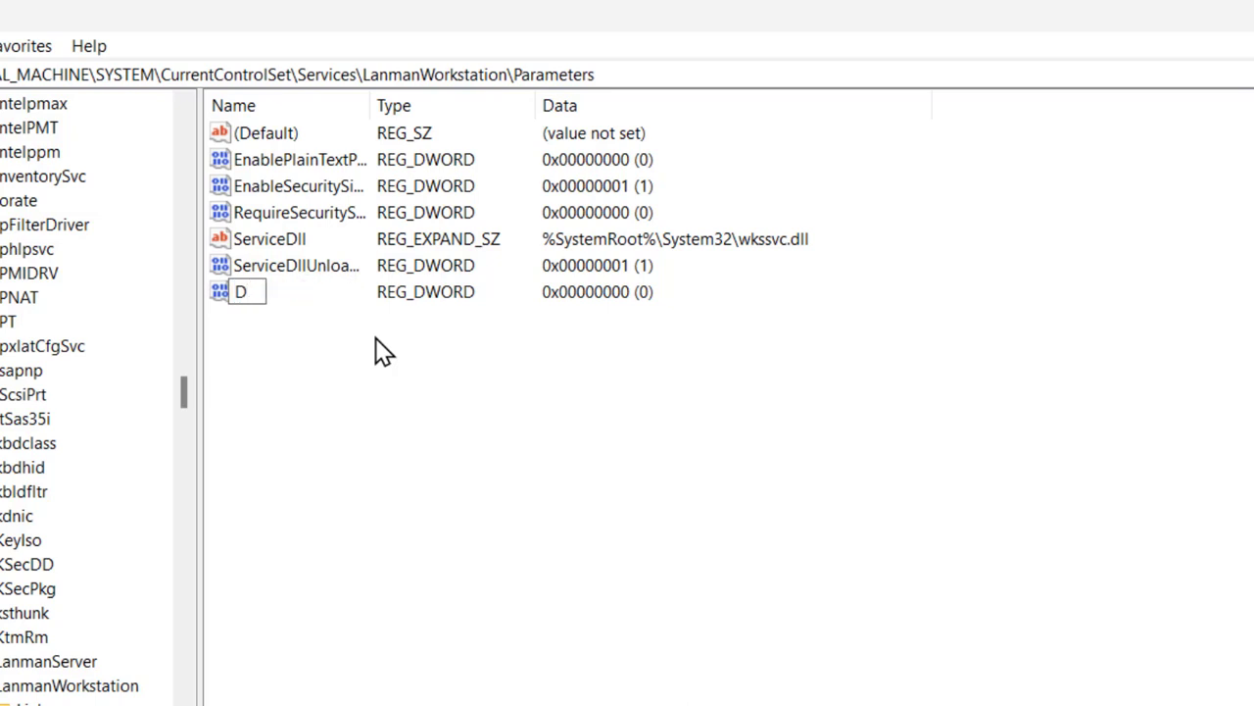
text(irec)
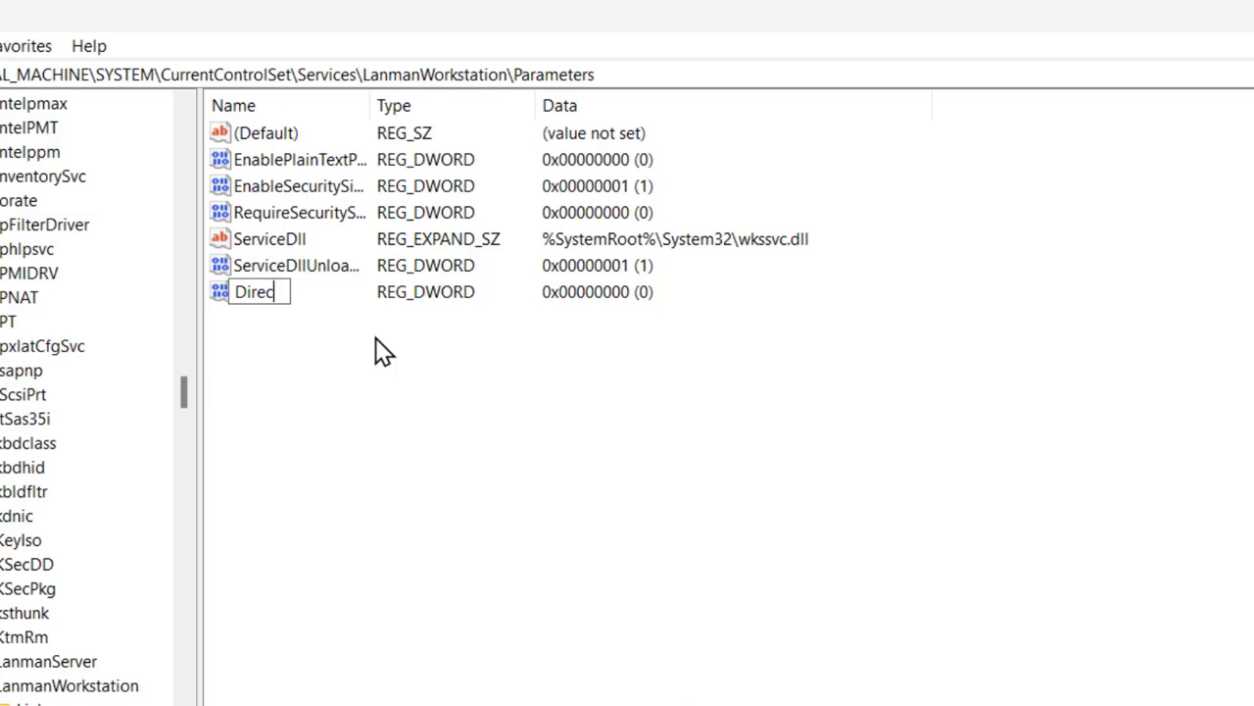
text(tory)
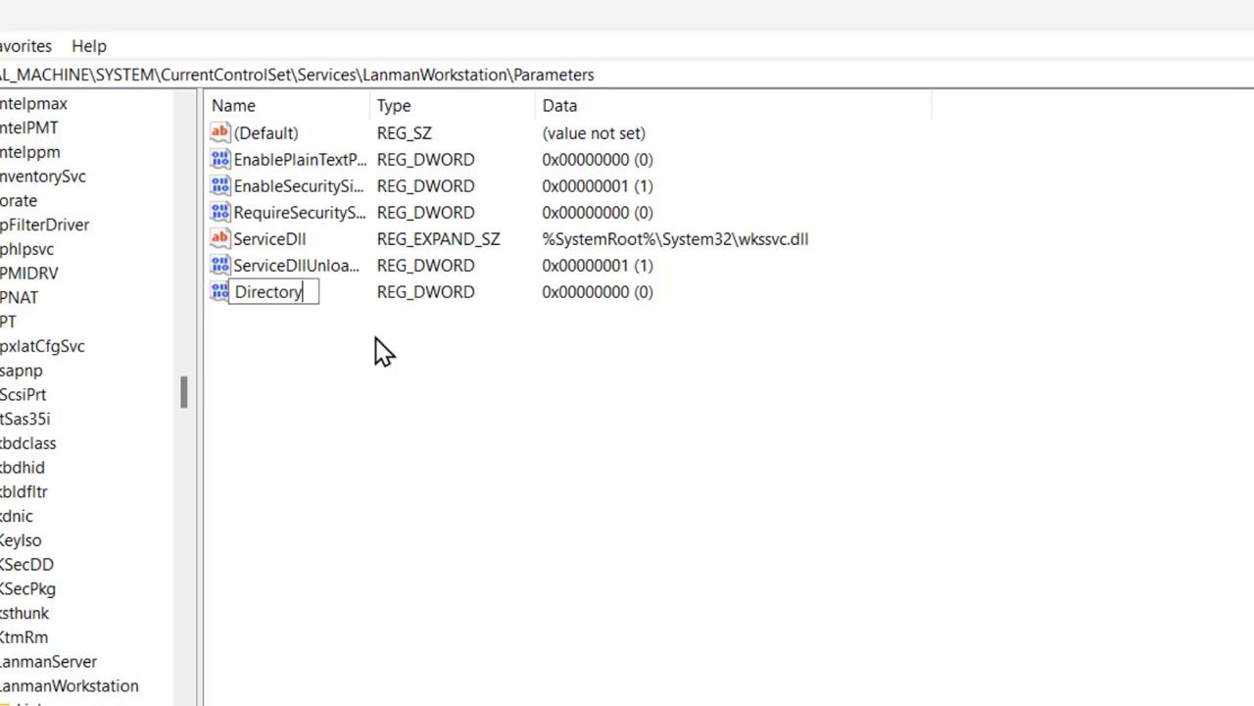
text(C)
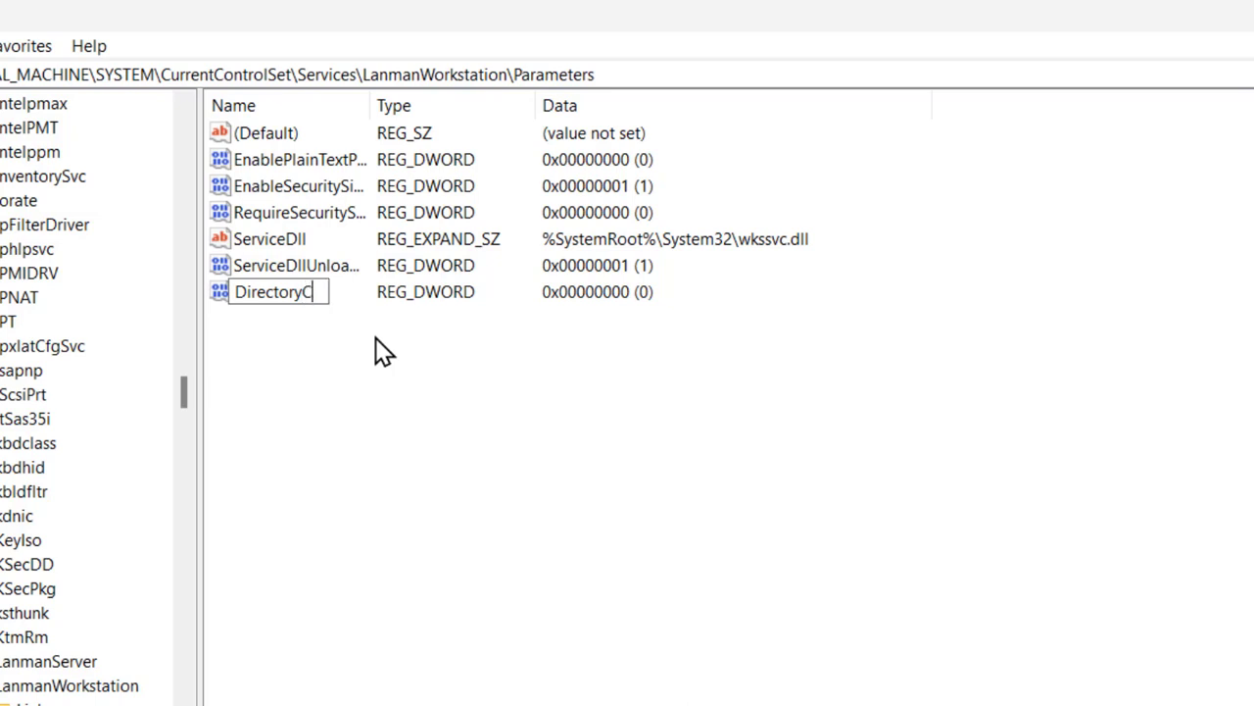
text(ache)
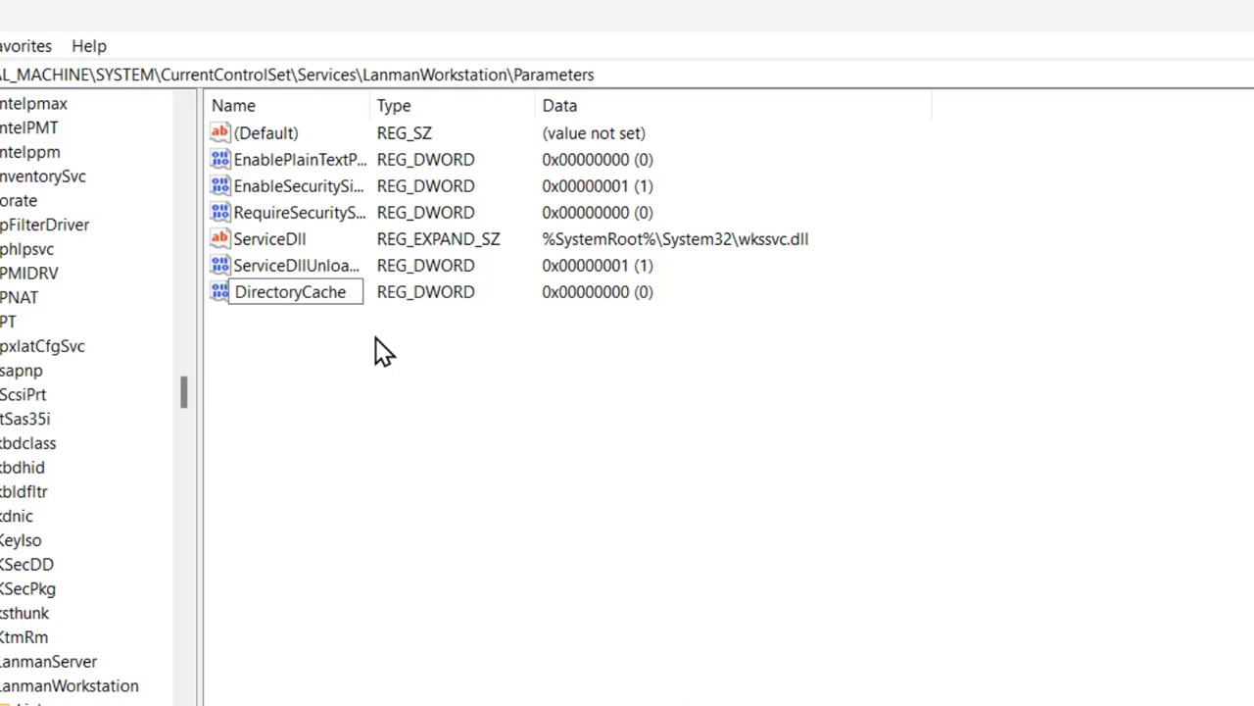
text(Li)
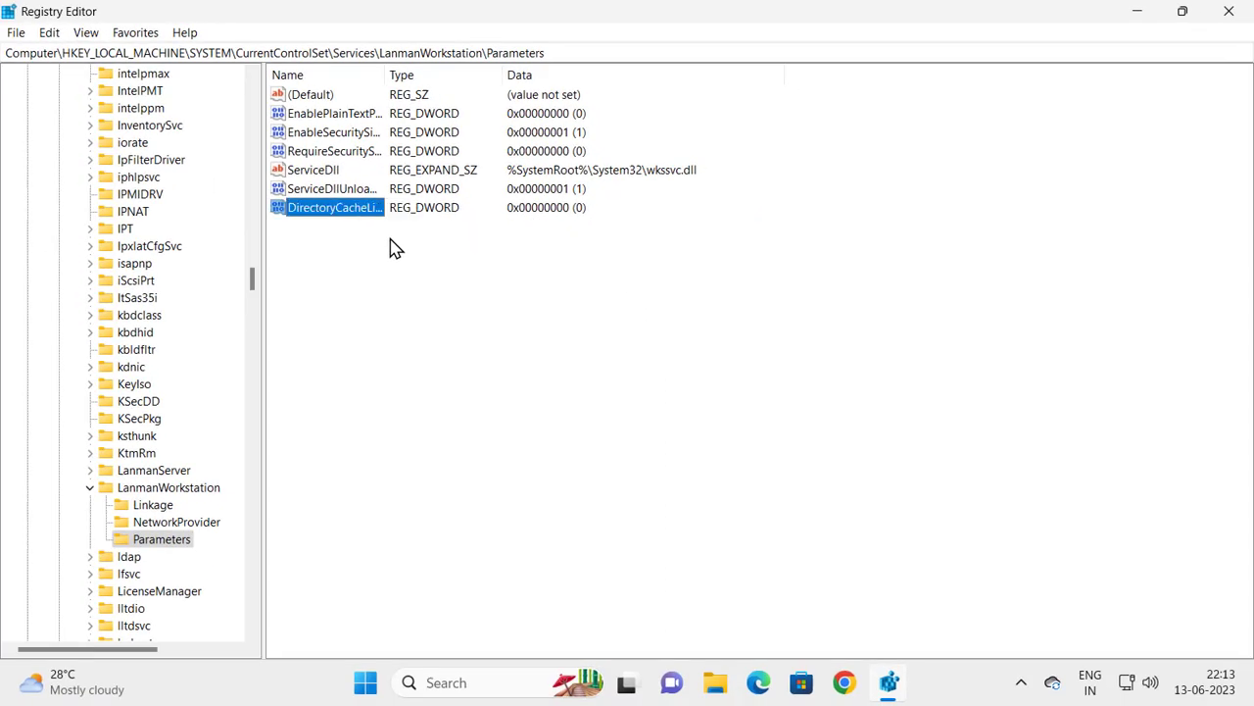
Step: Confirm DirectoryCacheLifetime's value data as 0 (Hexadecimal)
double_click(334, 206)
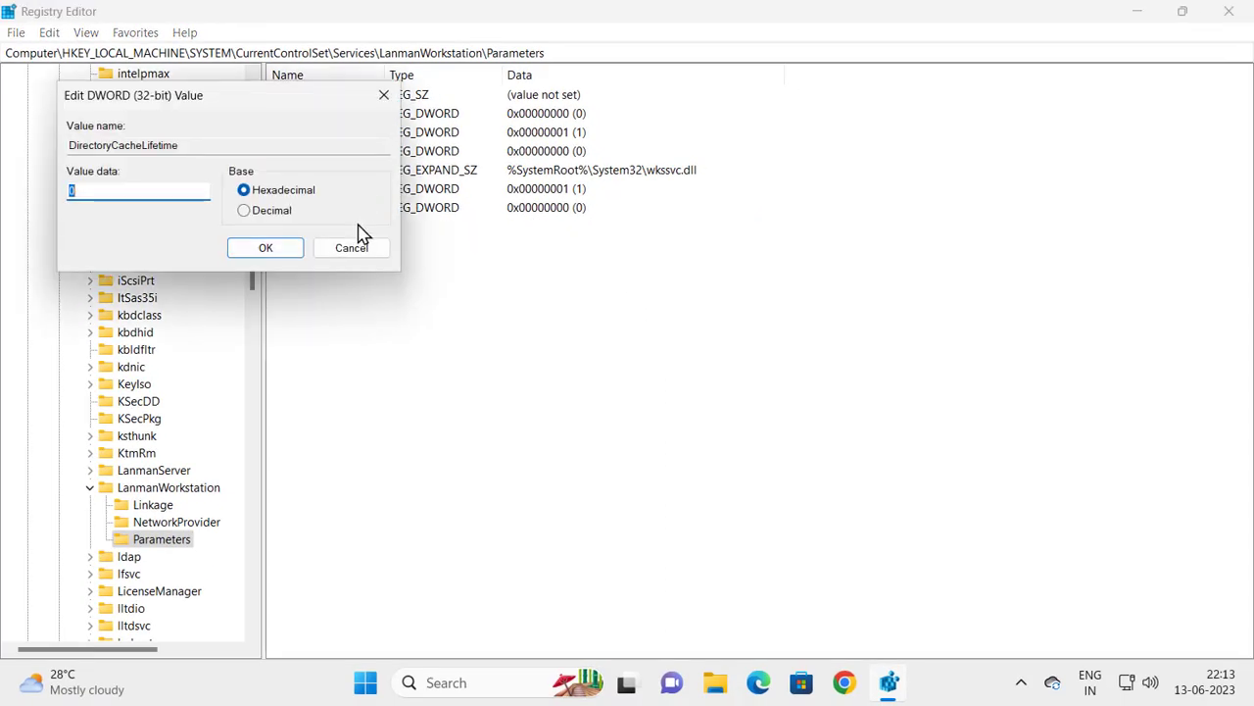
mouse_move(118, 215)
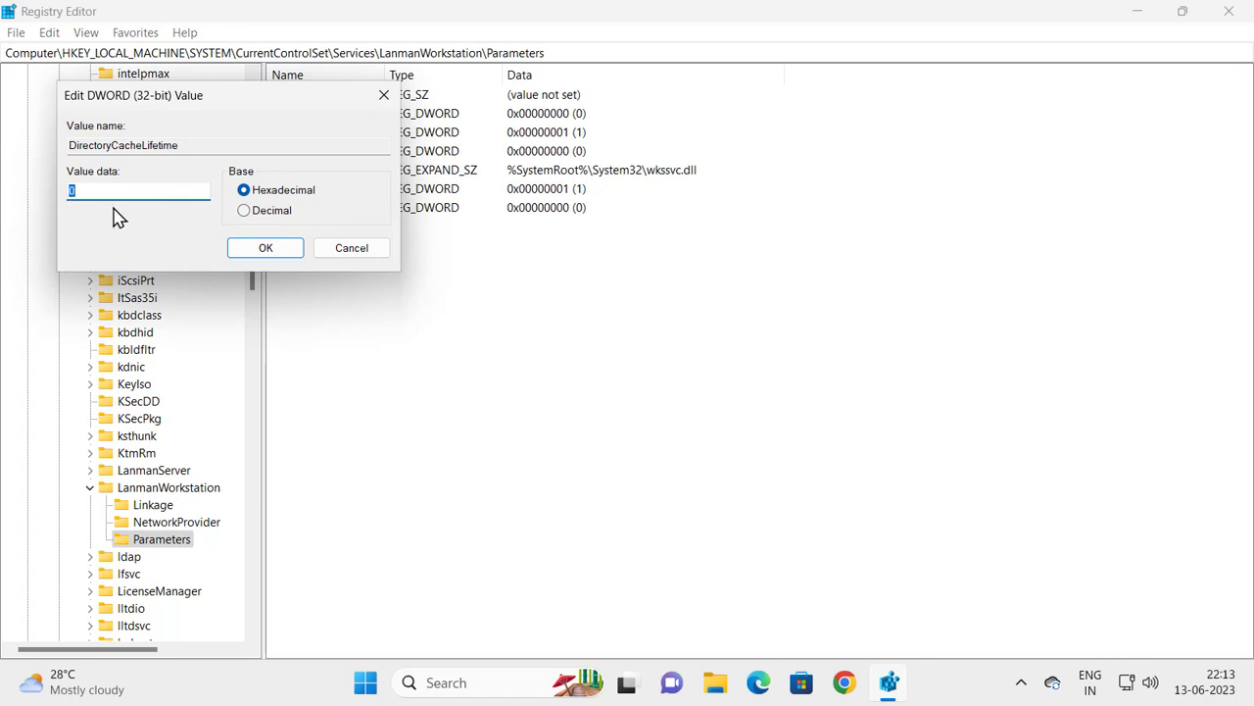
mouse_move(255, 270)
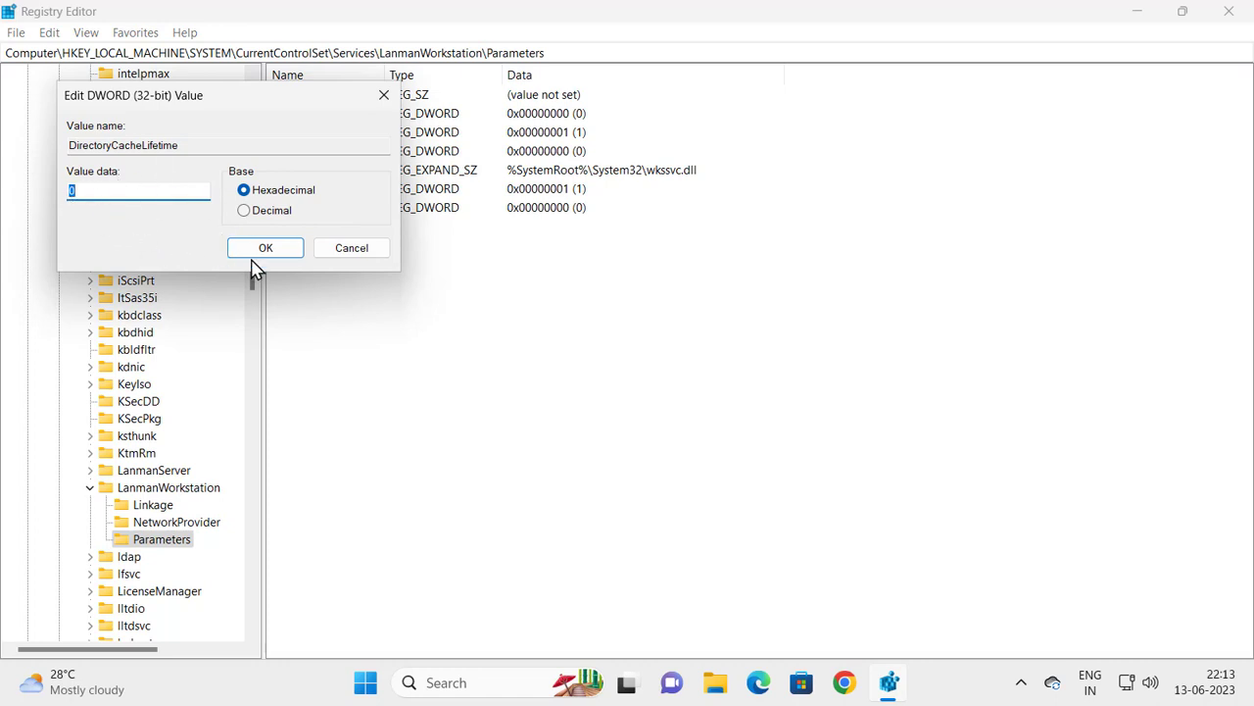
mouse_move(265, 247)
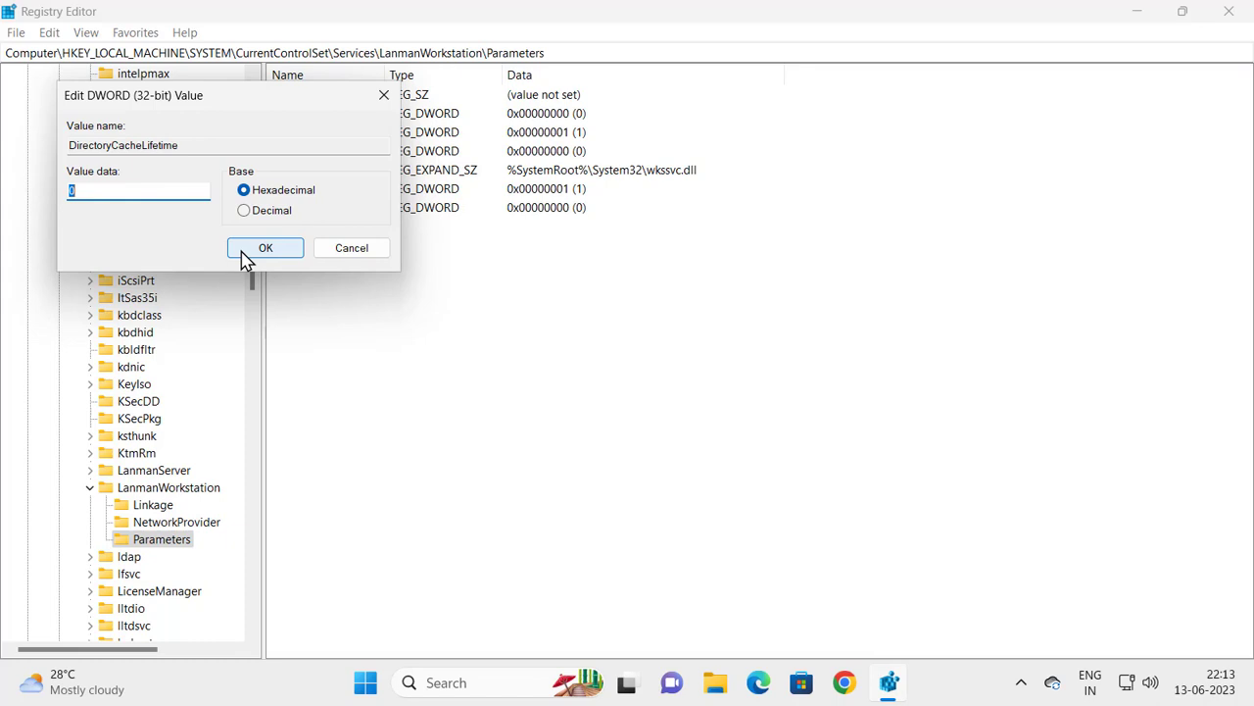
click(265, 247)
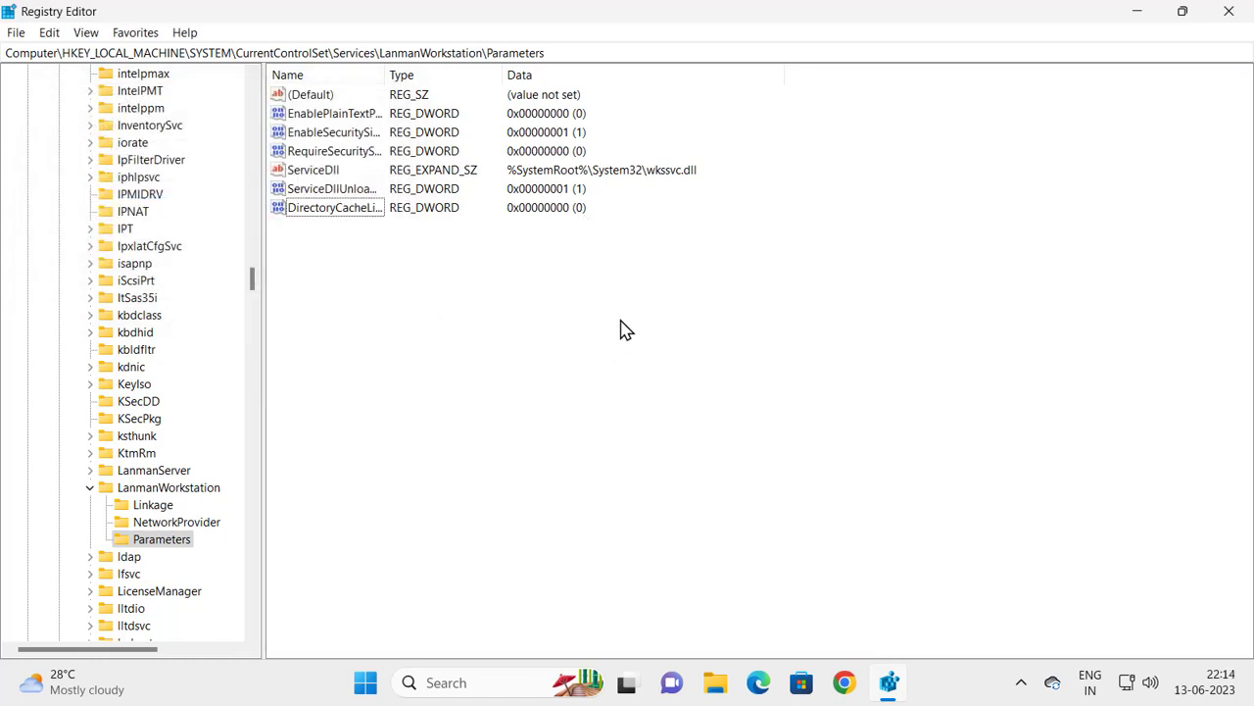
Step: Create a new DWORD (32-bit) value named FileNotFoundCacheLifeTime, data 0
right_click(627, 328)
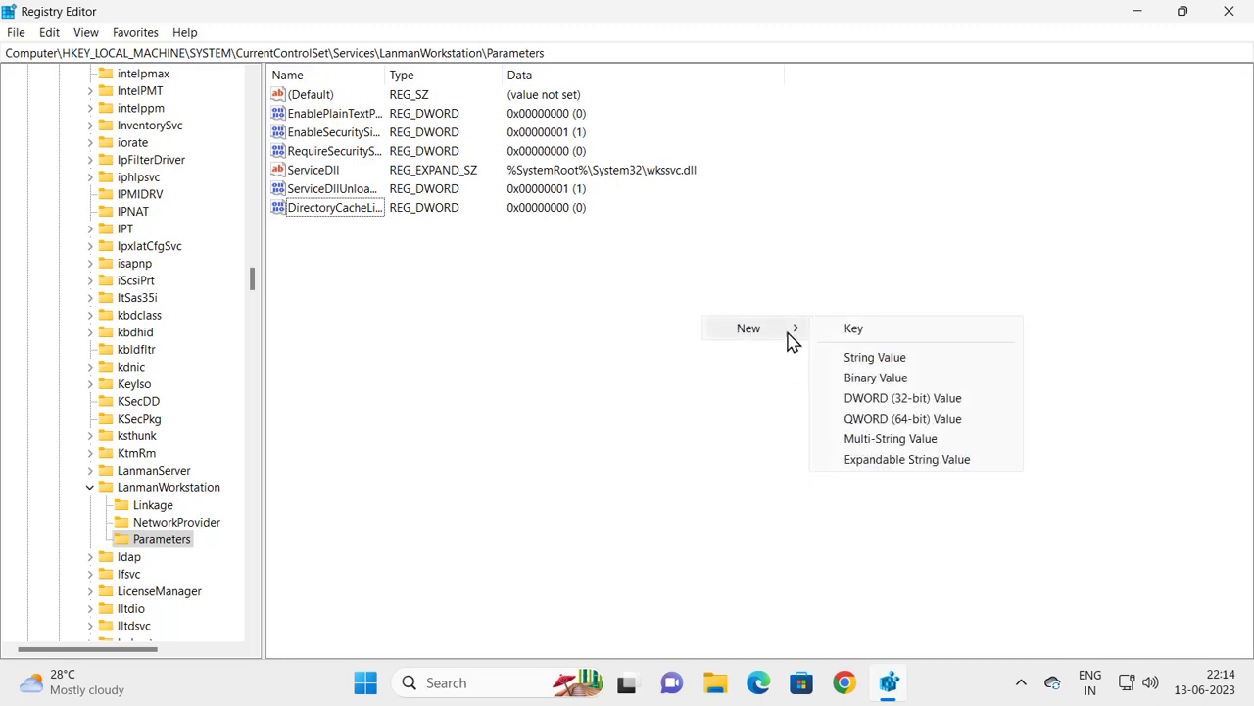
click(902, 398)
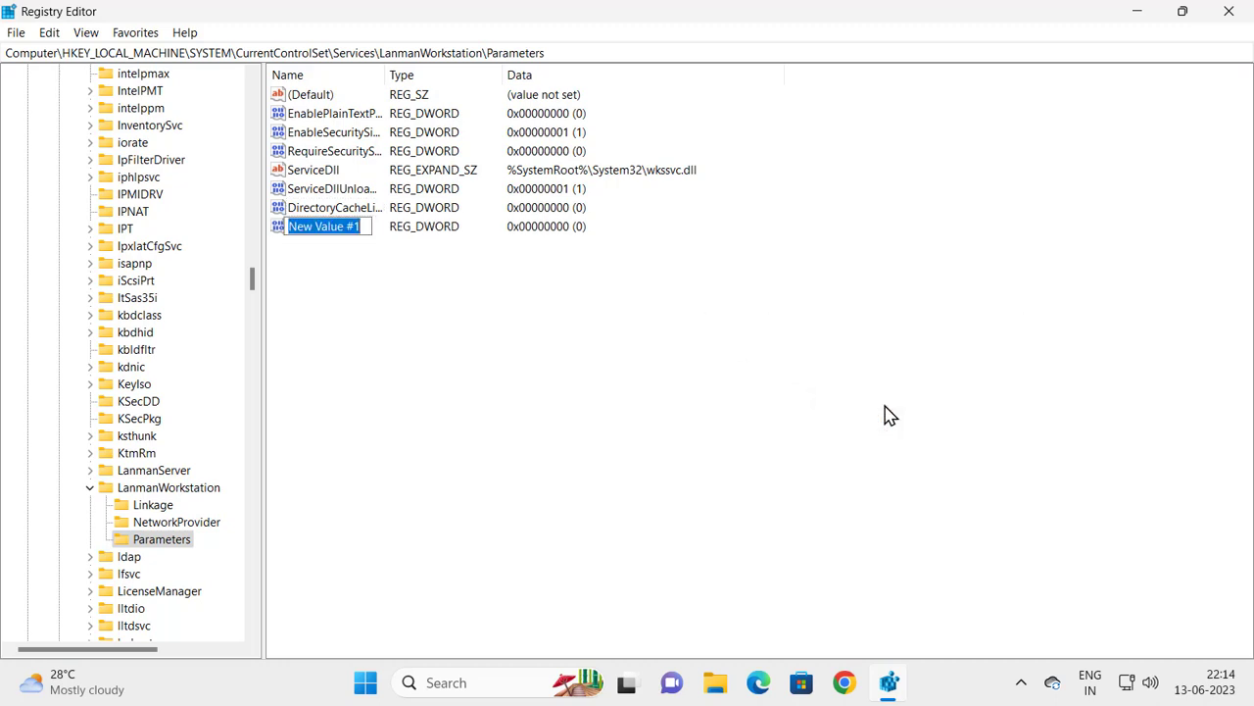
mouse_move(727, 387)
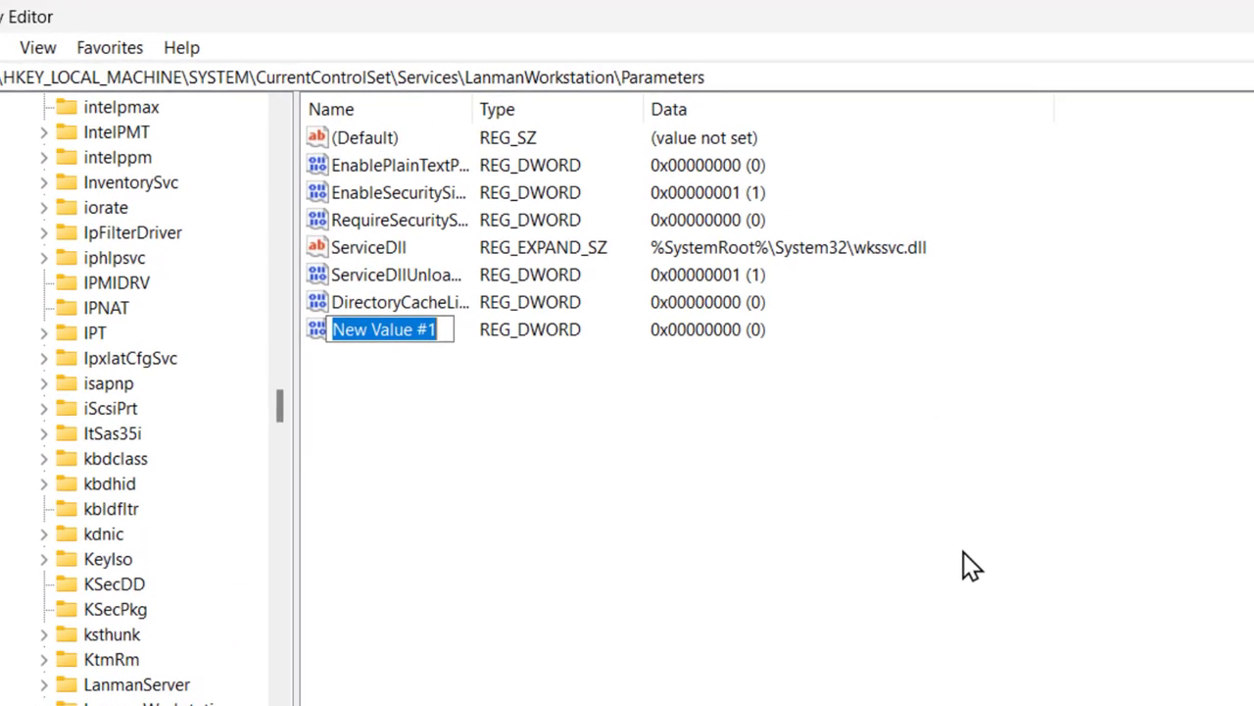
text(File)
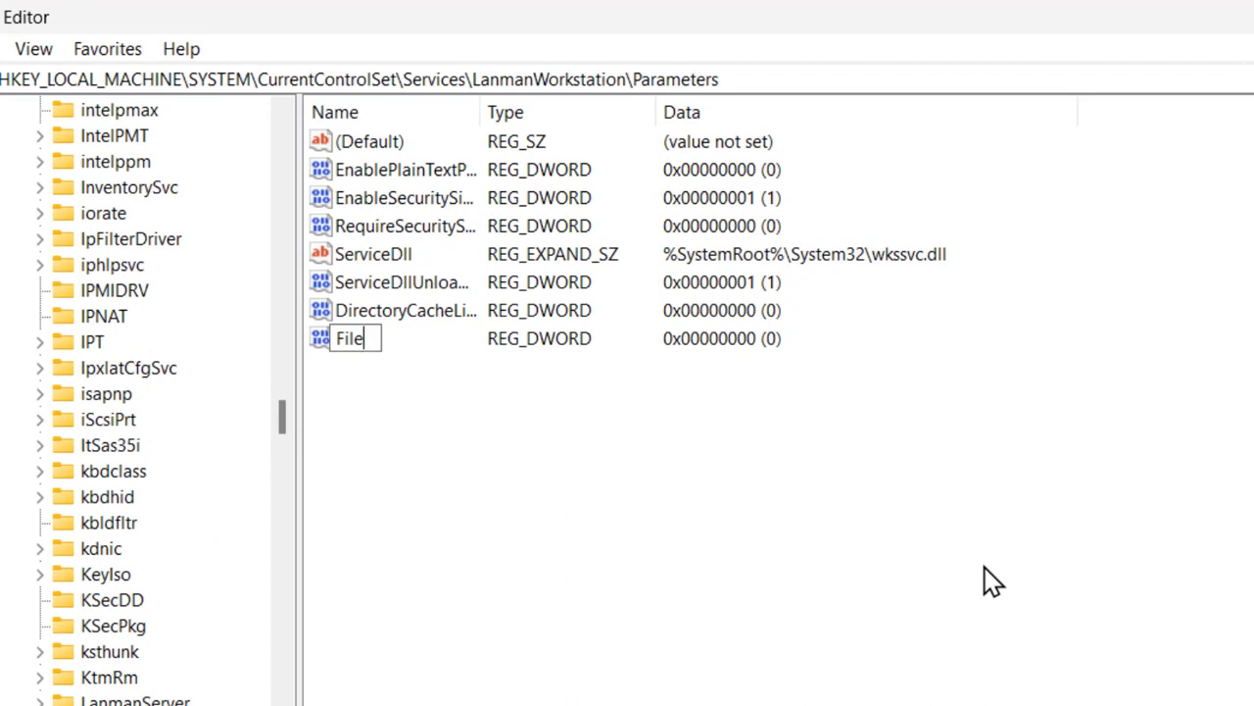
text(Not)
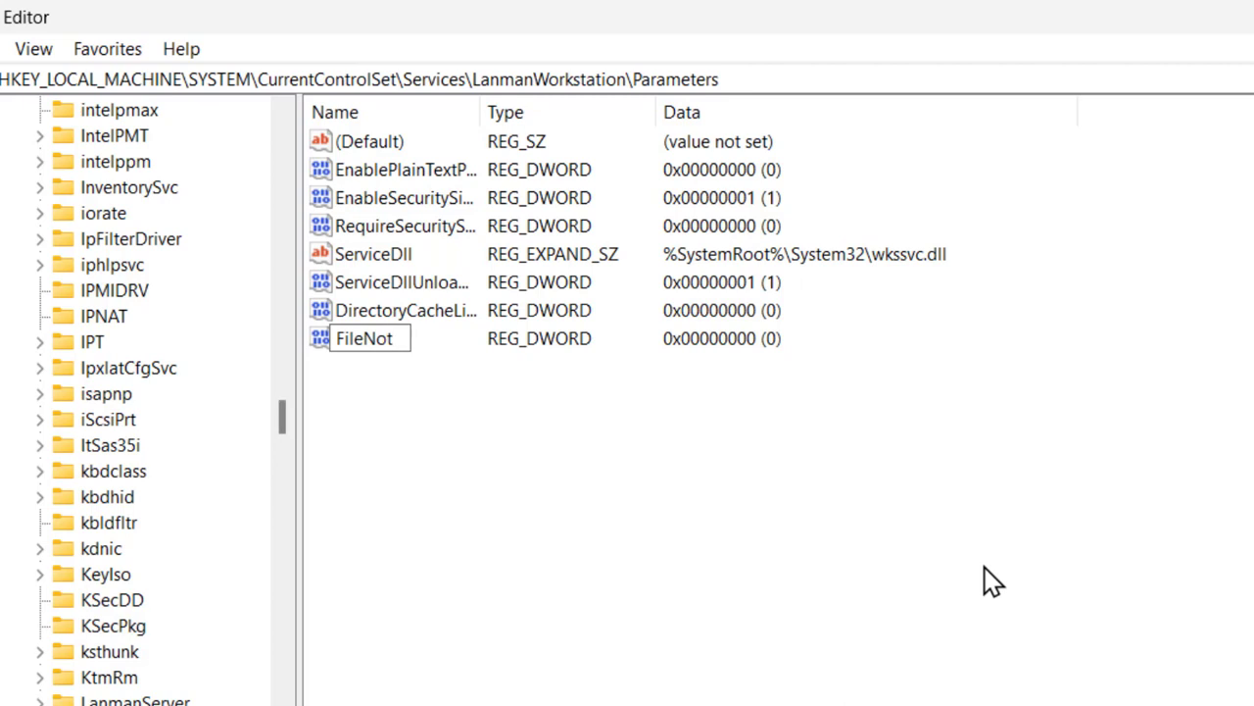
text(Foun)
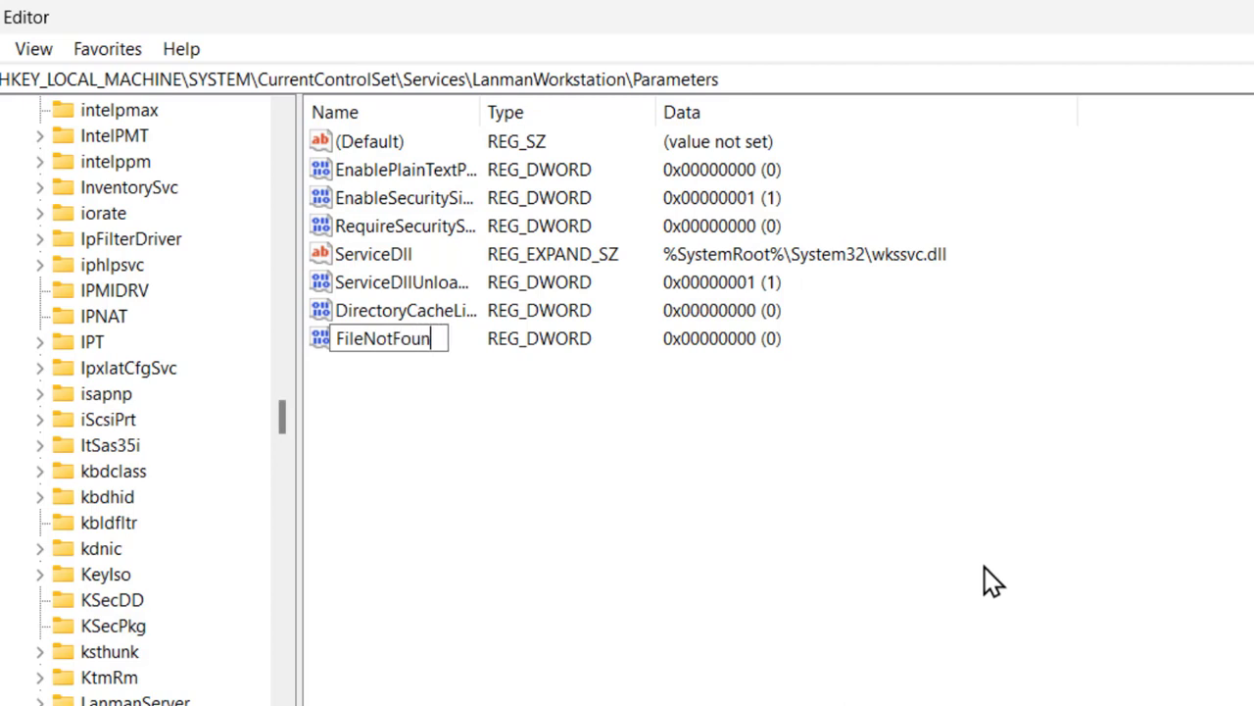
text(d)
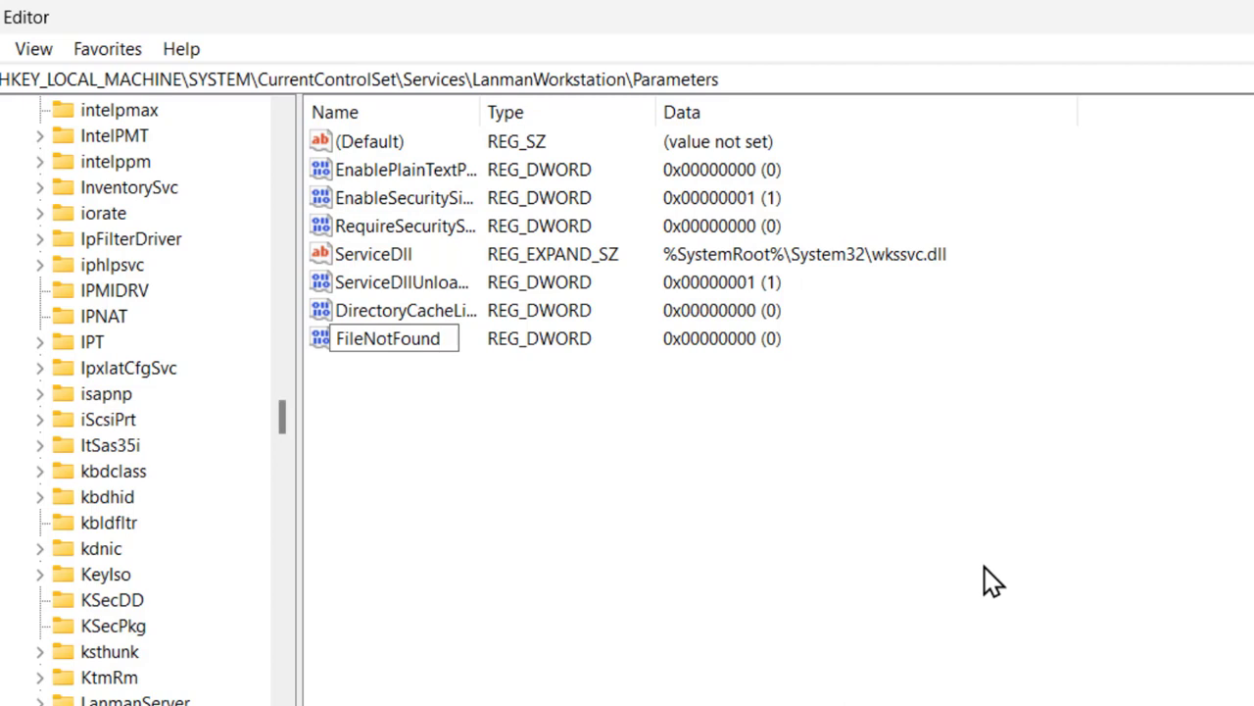
text(C)
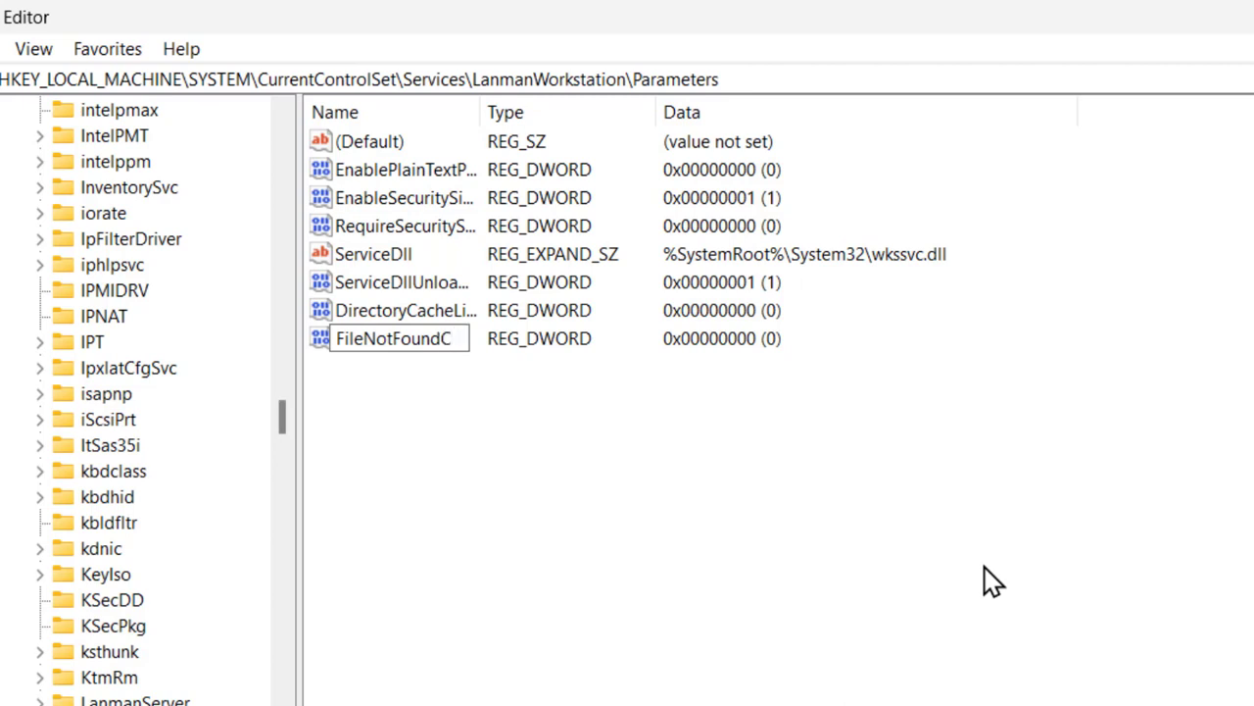
text(ache)
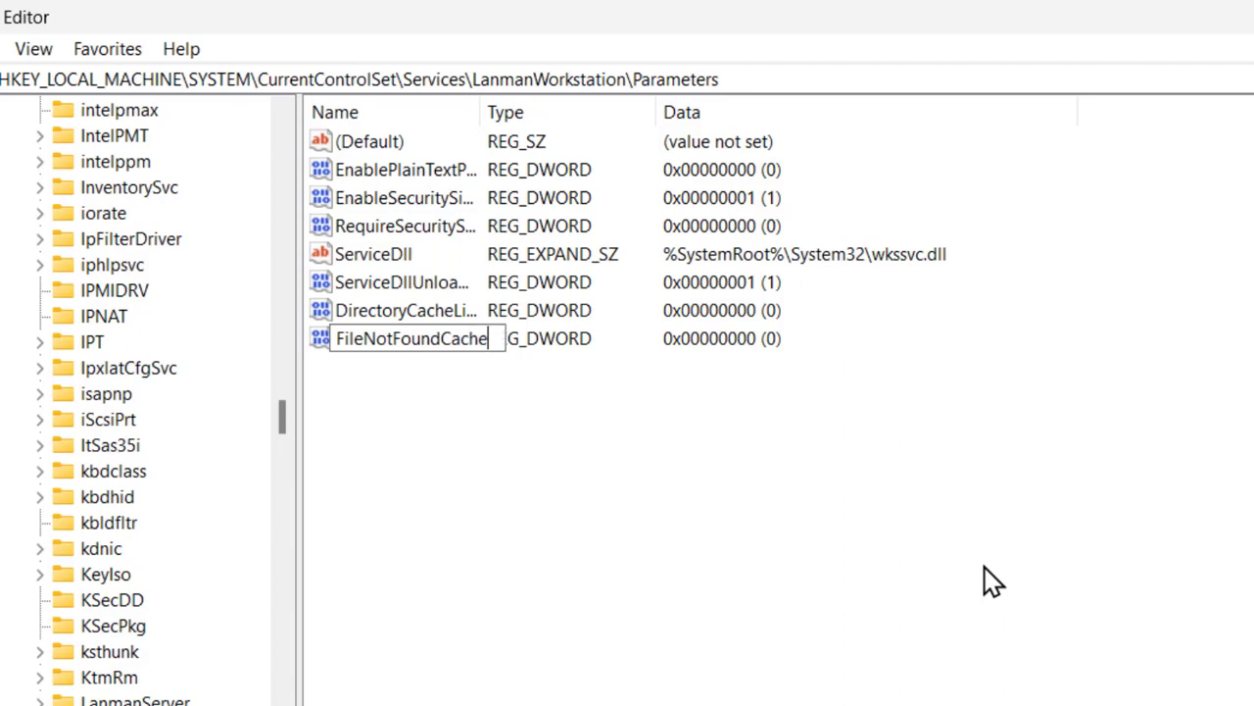
text(Life)
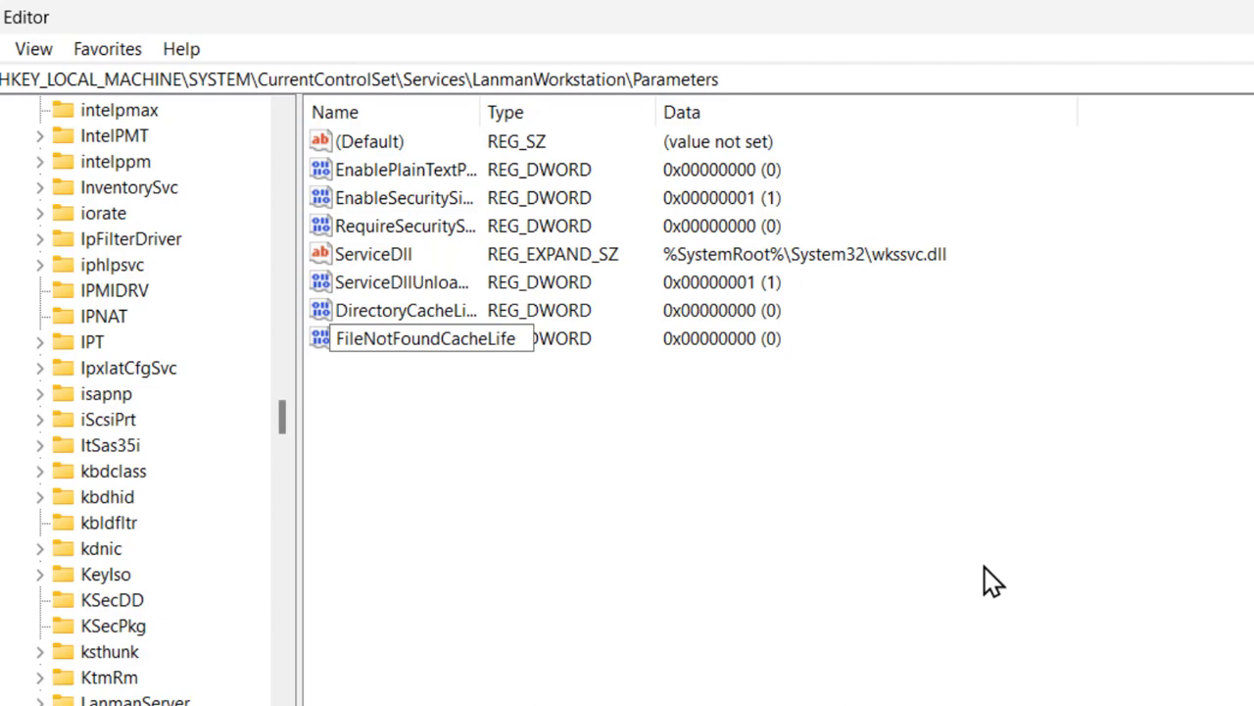
text(T)
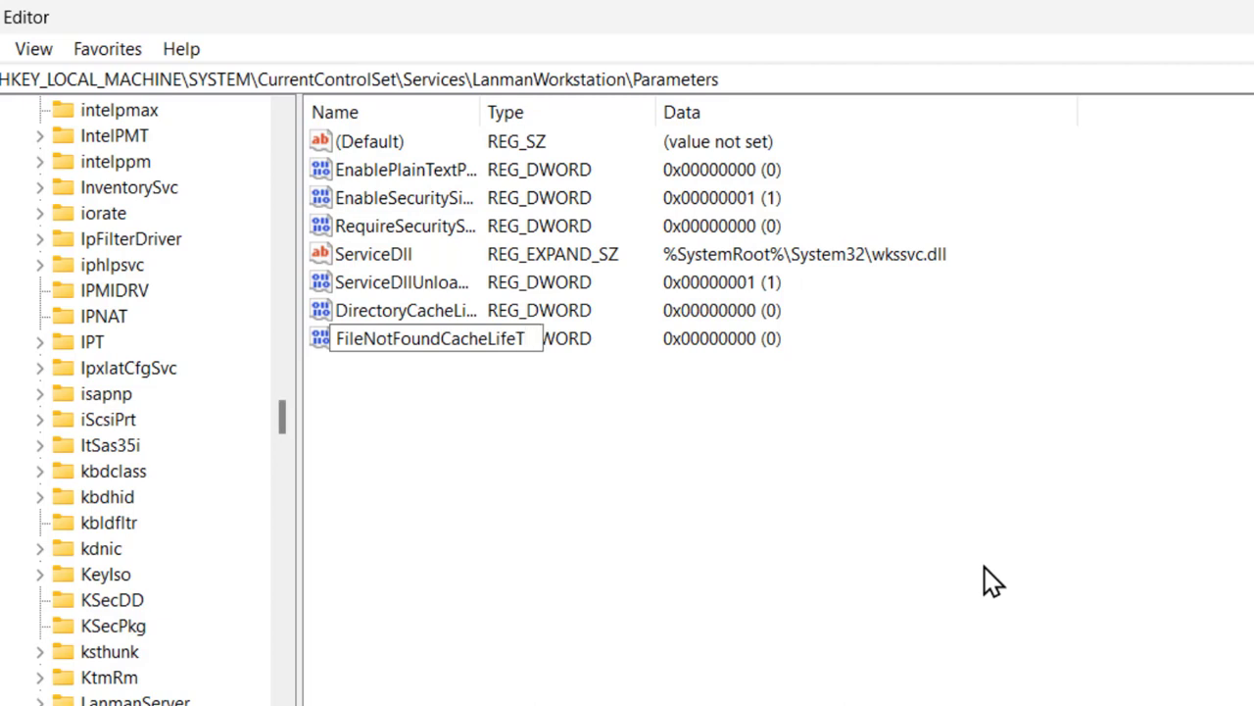
text(ime)
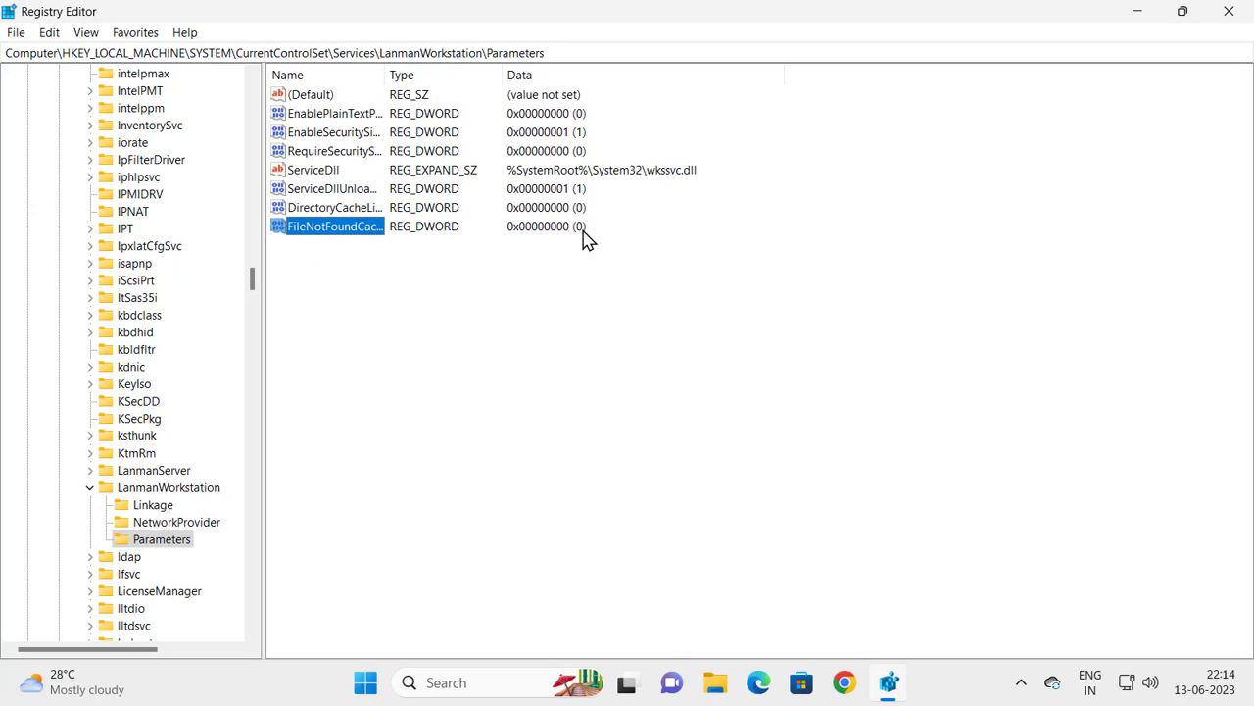
mouse_move(449, 316)
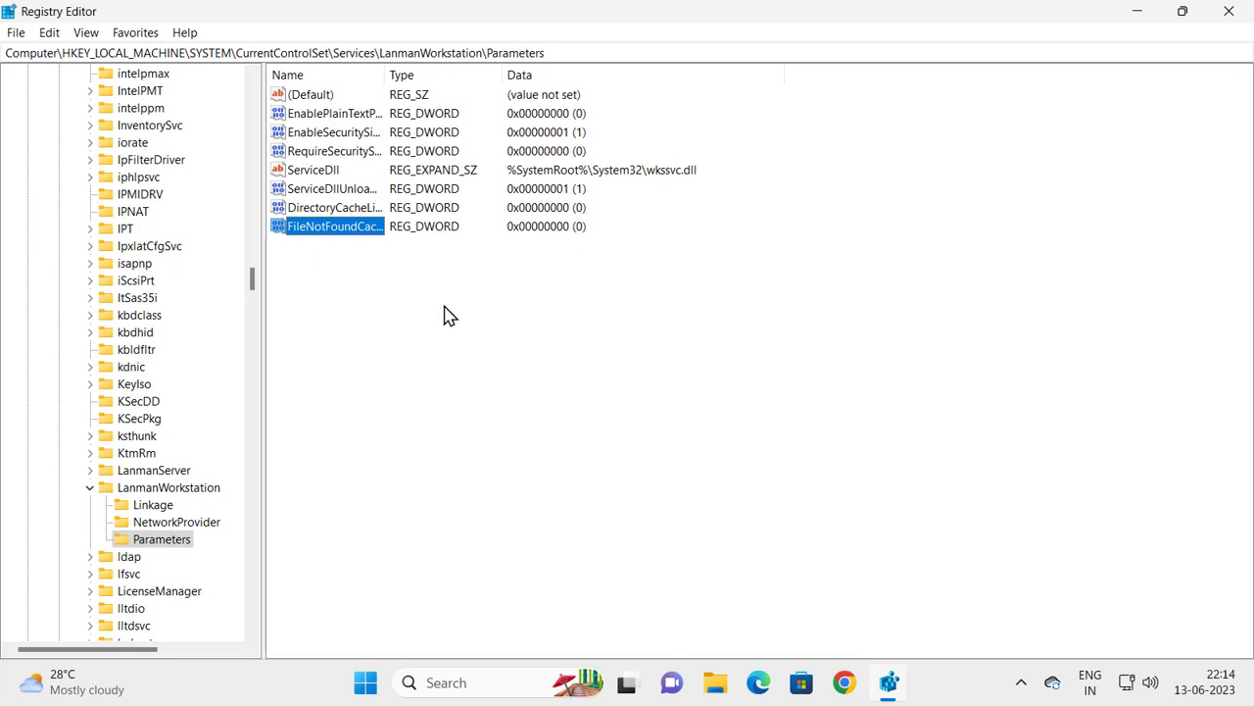
Step: Create a new DWORD (32-bit) value named FileInfoCacheLifetime, fixing a typo
right_click(715, 353)
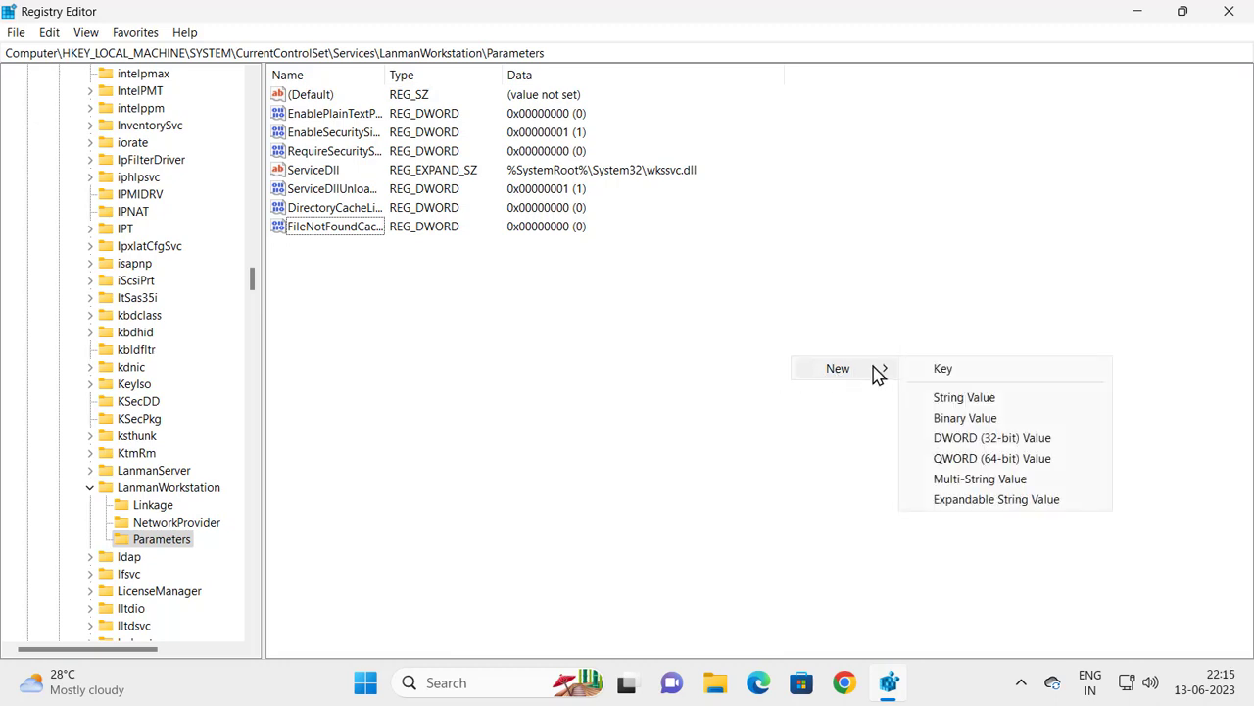
click(992, 437)
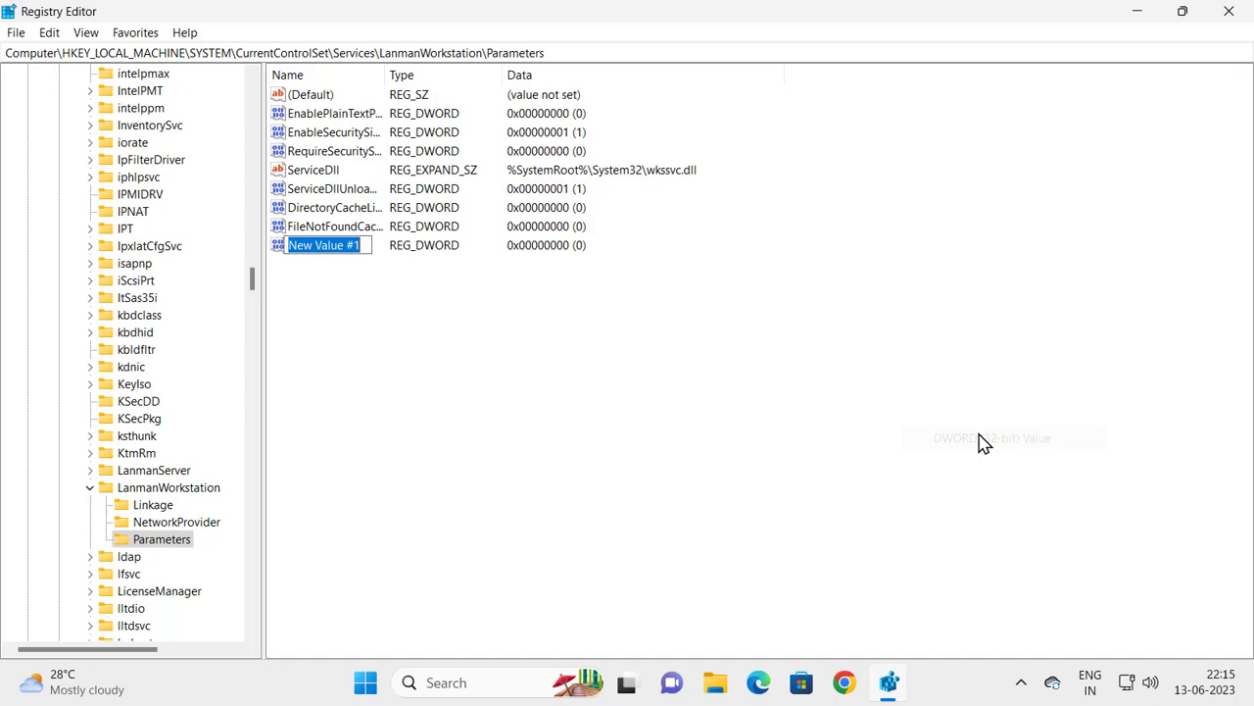
mouse_move(478, 317)
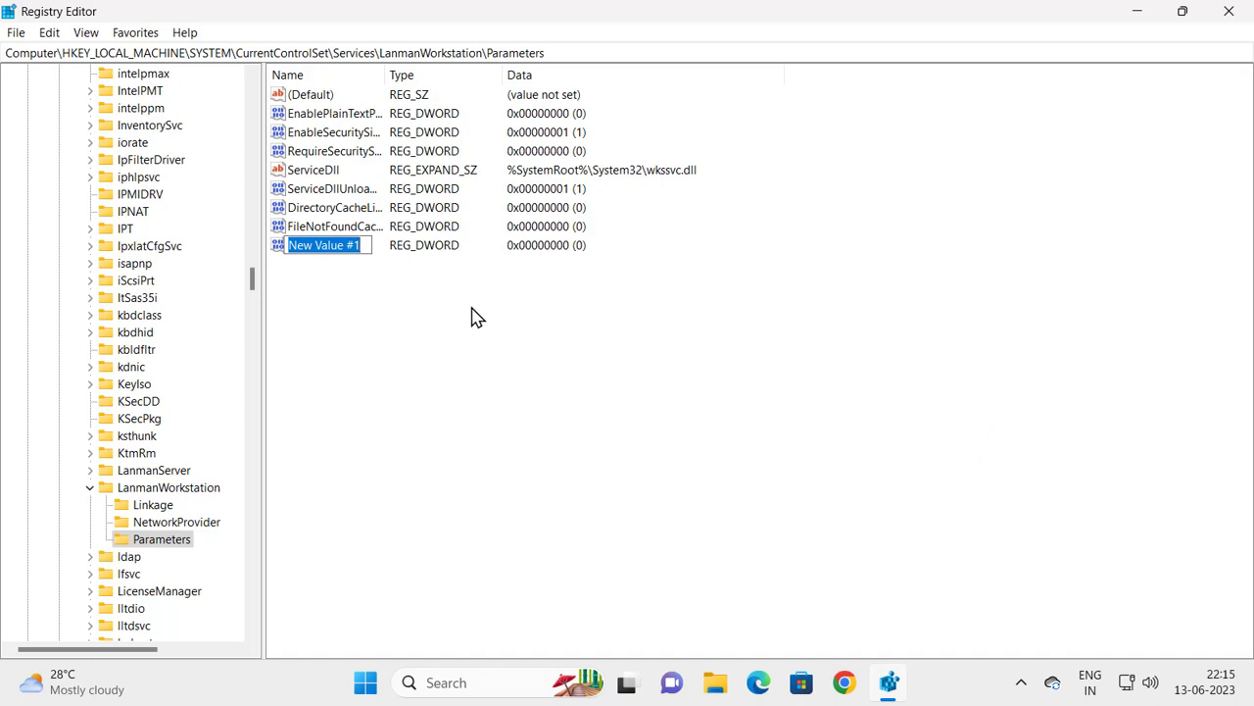
text(F)
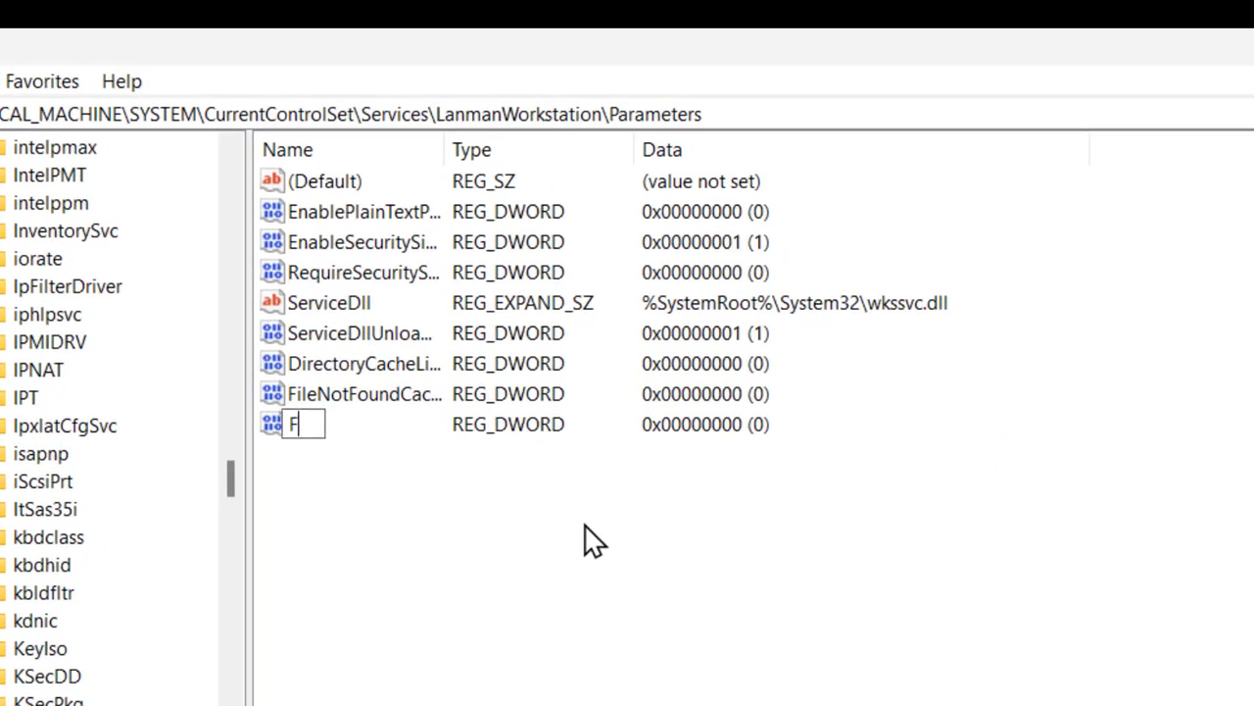
text(ile)
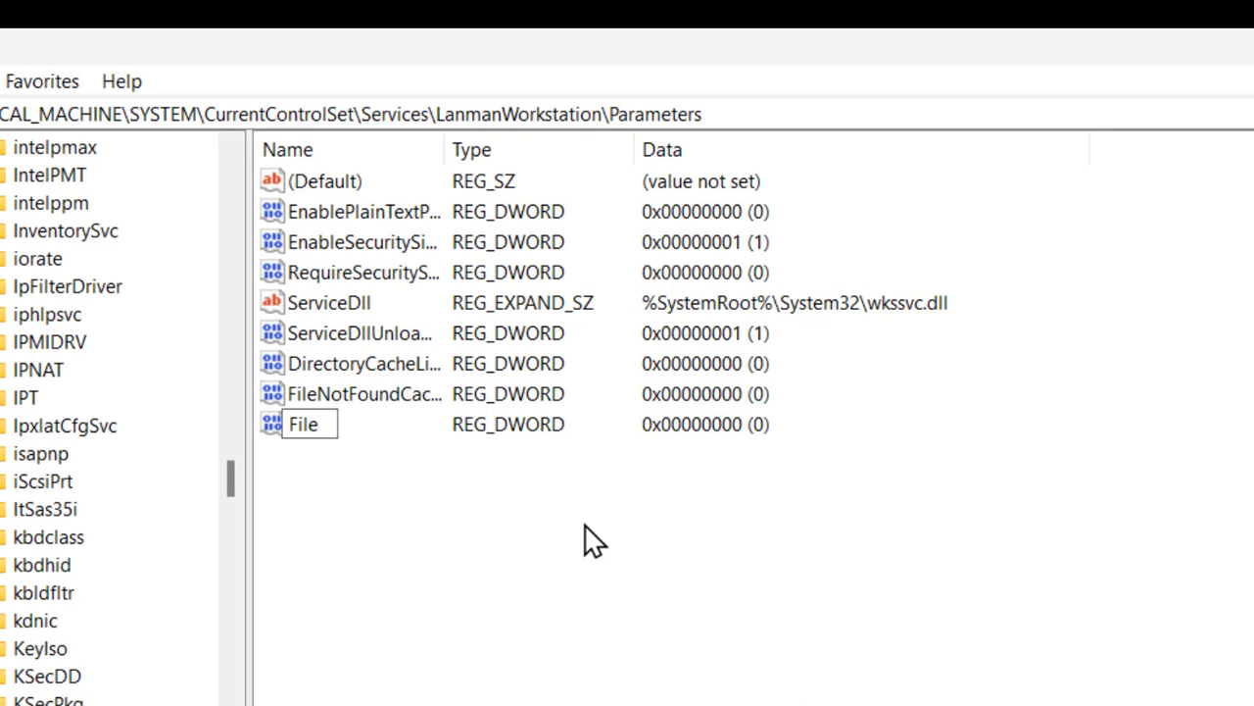
text(l)
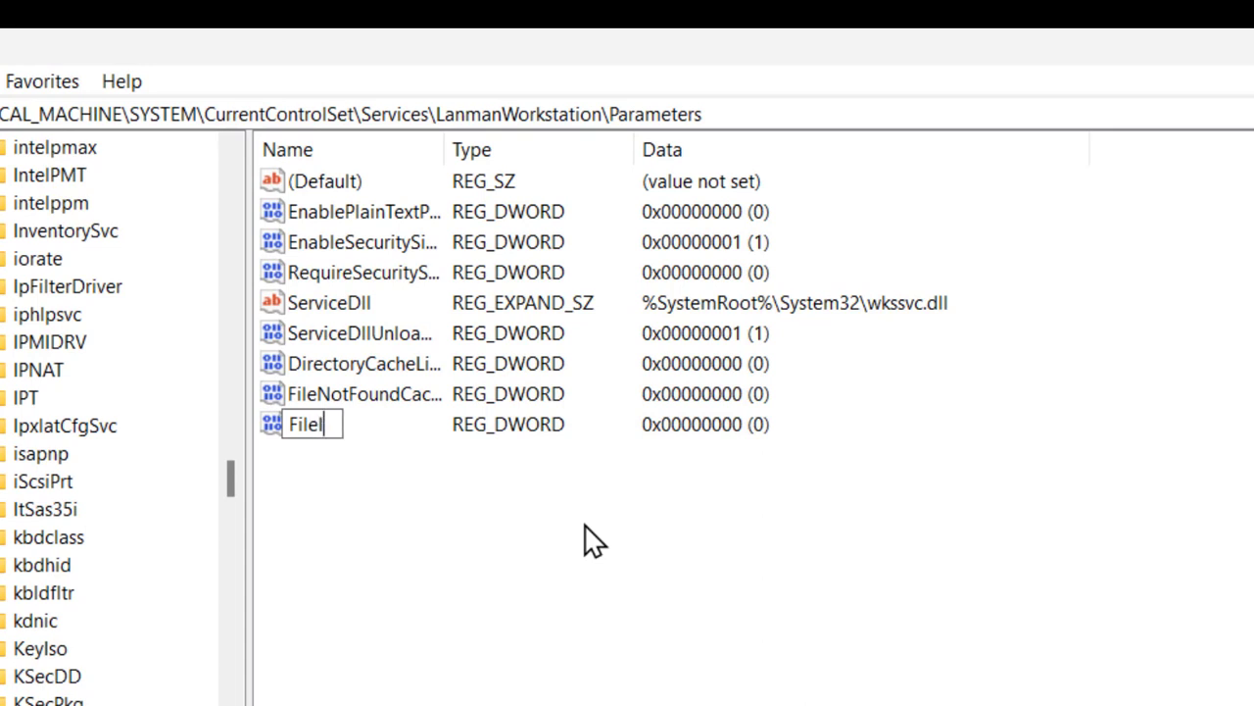
text(n)
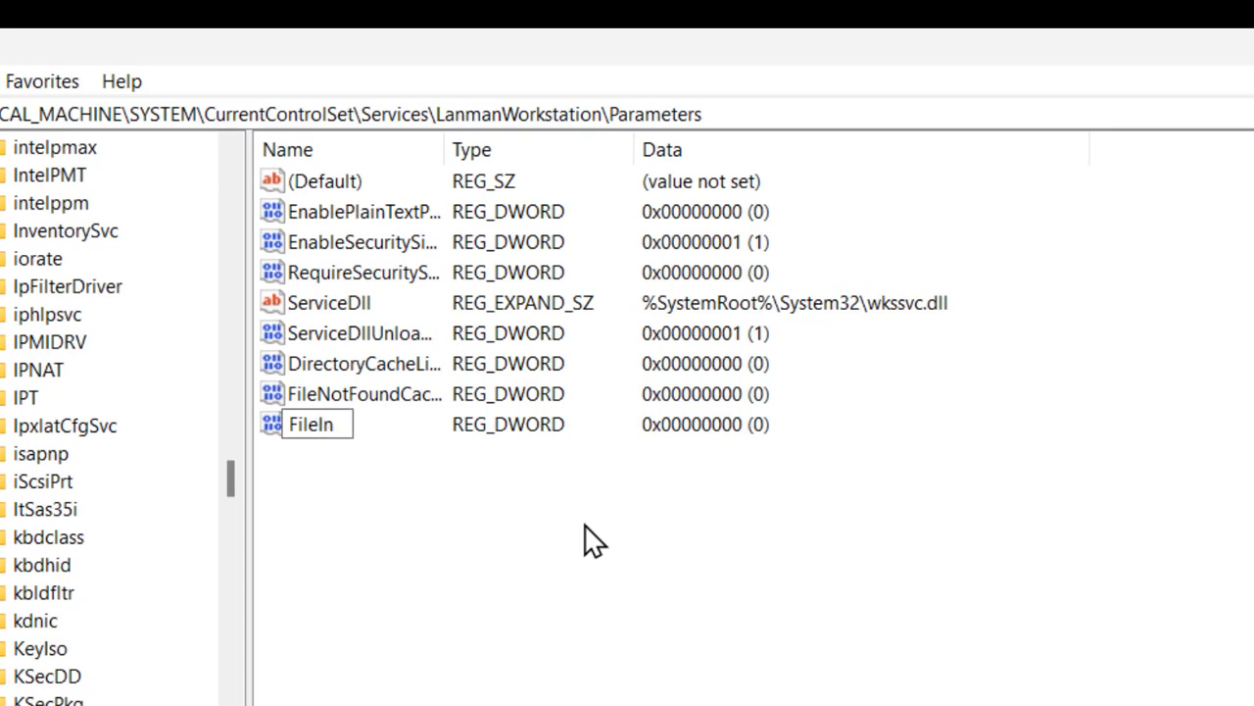
text(fo)
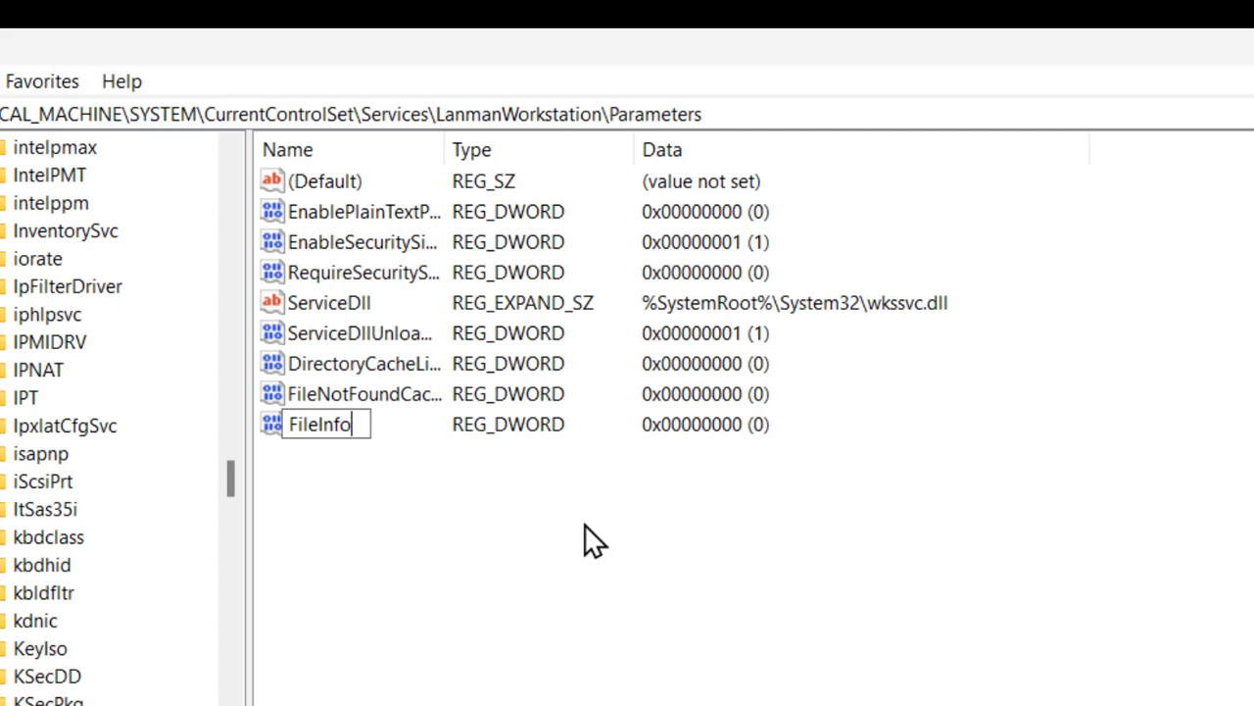
text(Cas)
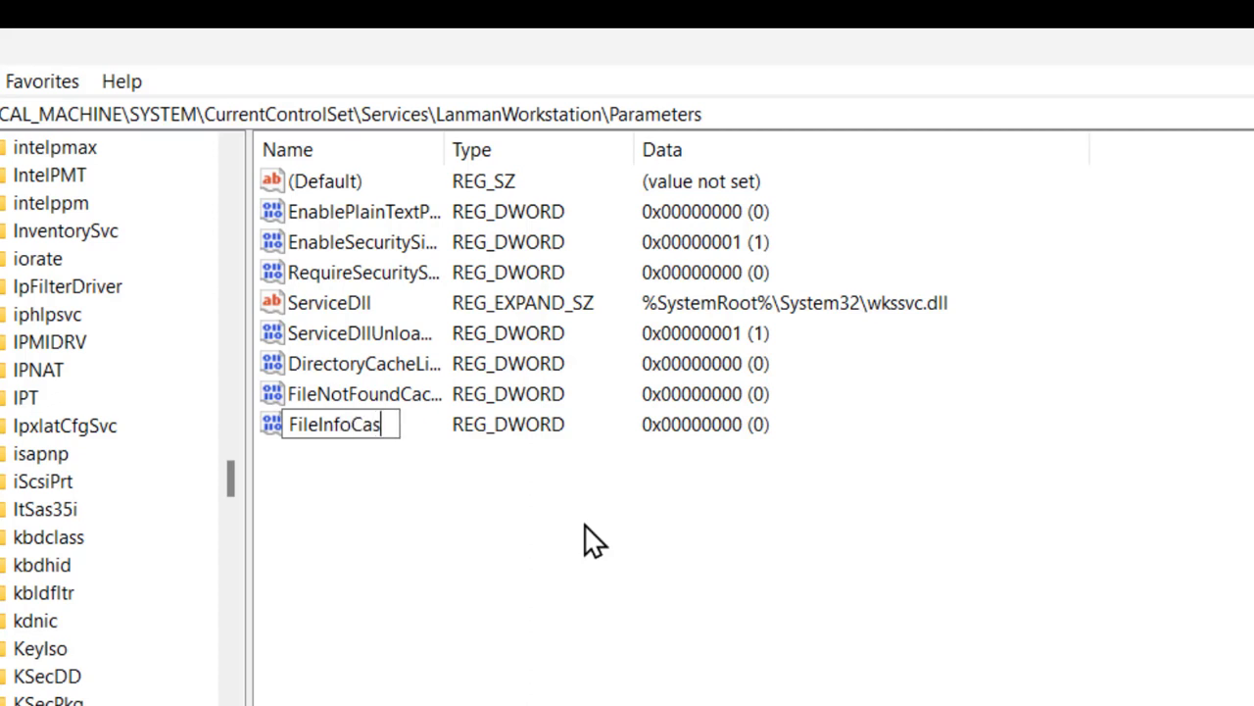
text(he)
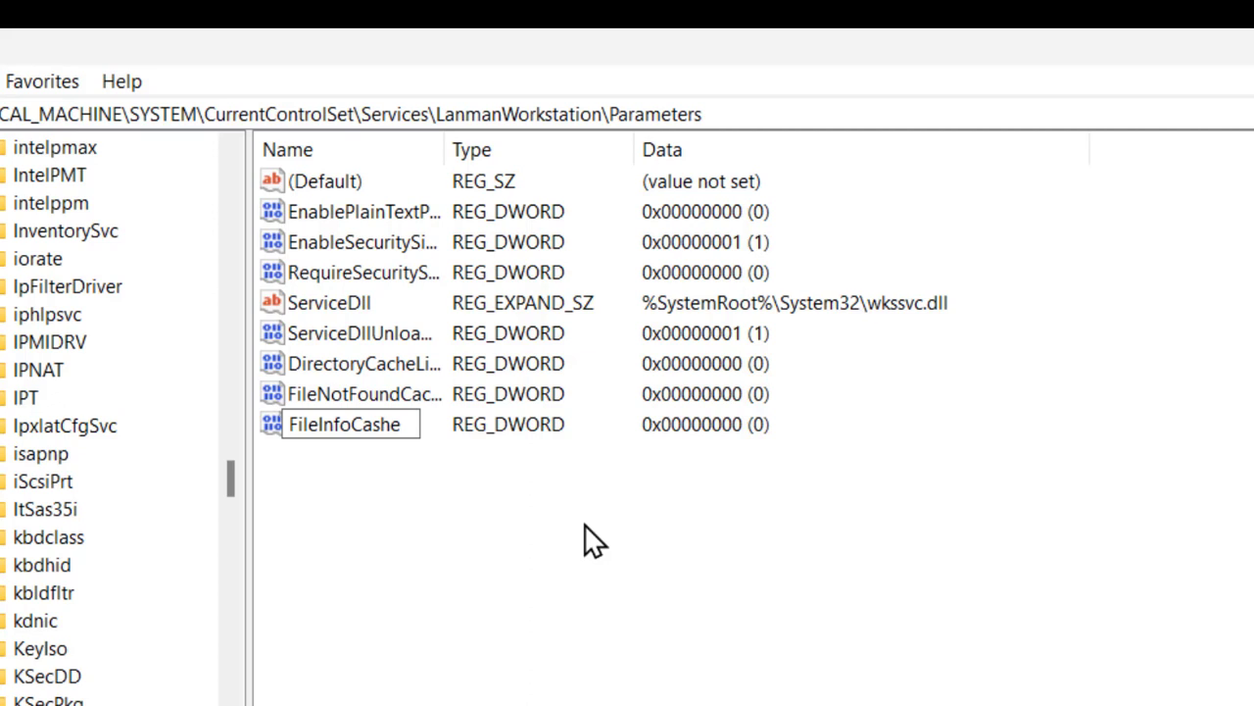
key(BackSpace)
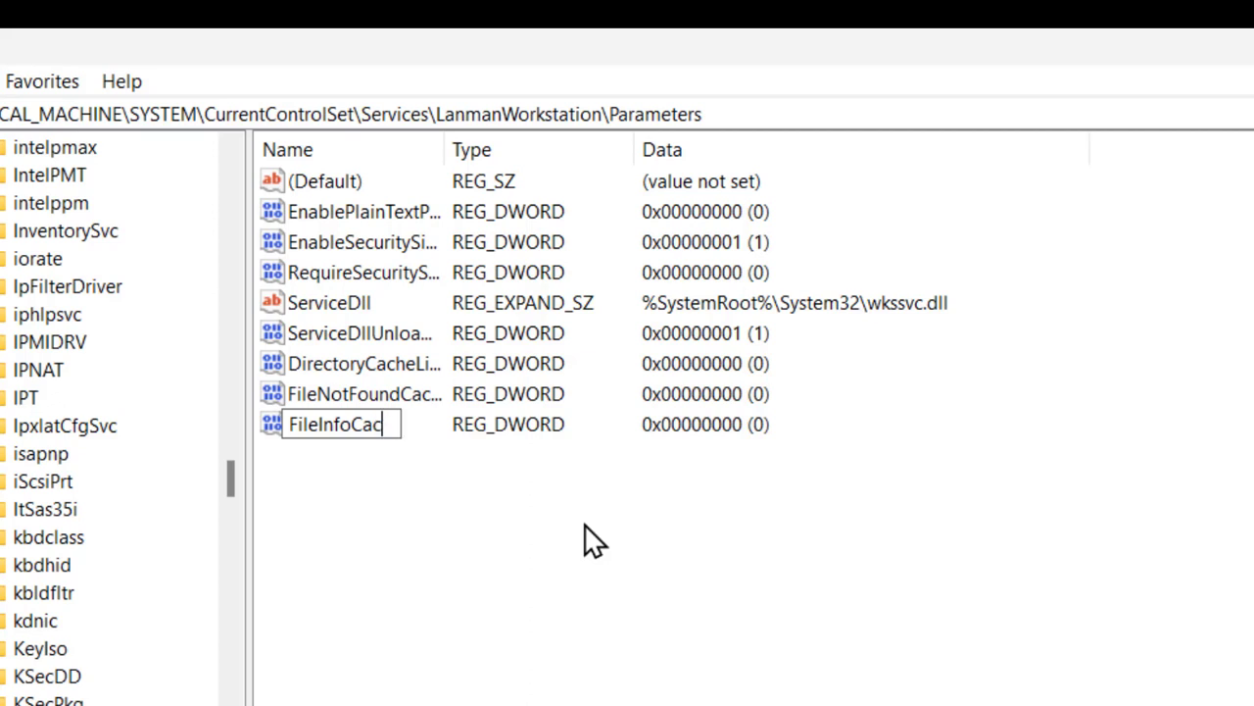
text(he)
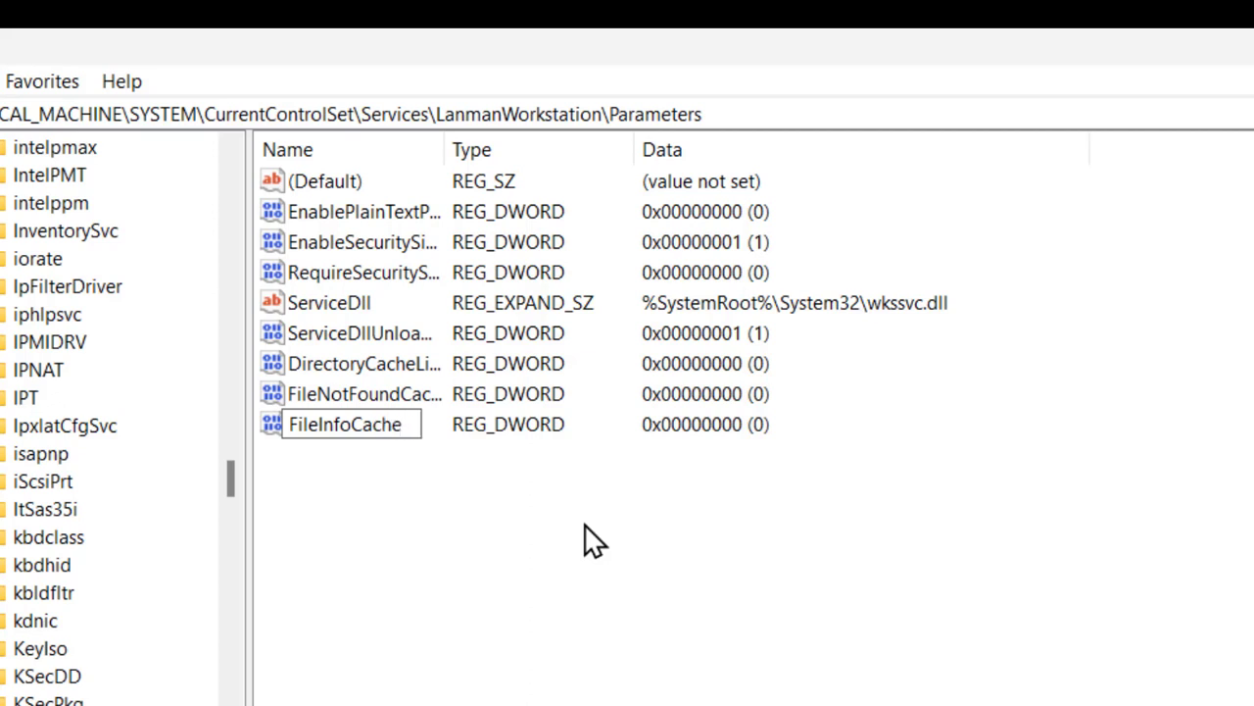
text(L)
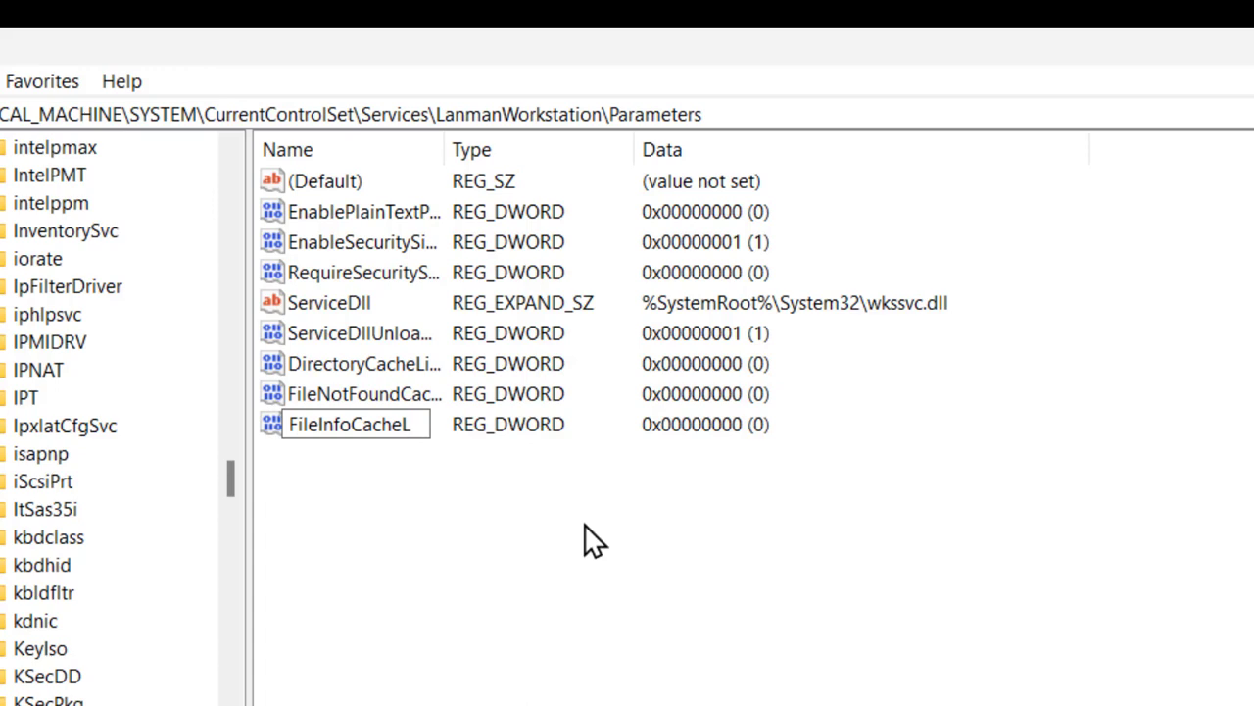
text(ife)
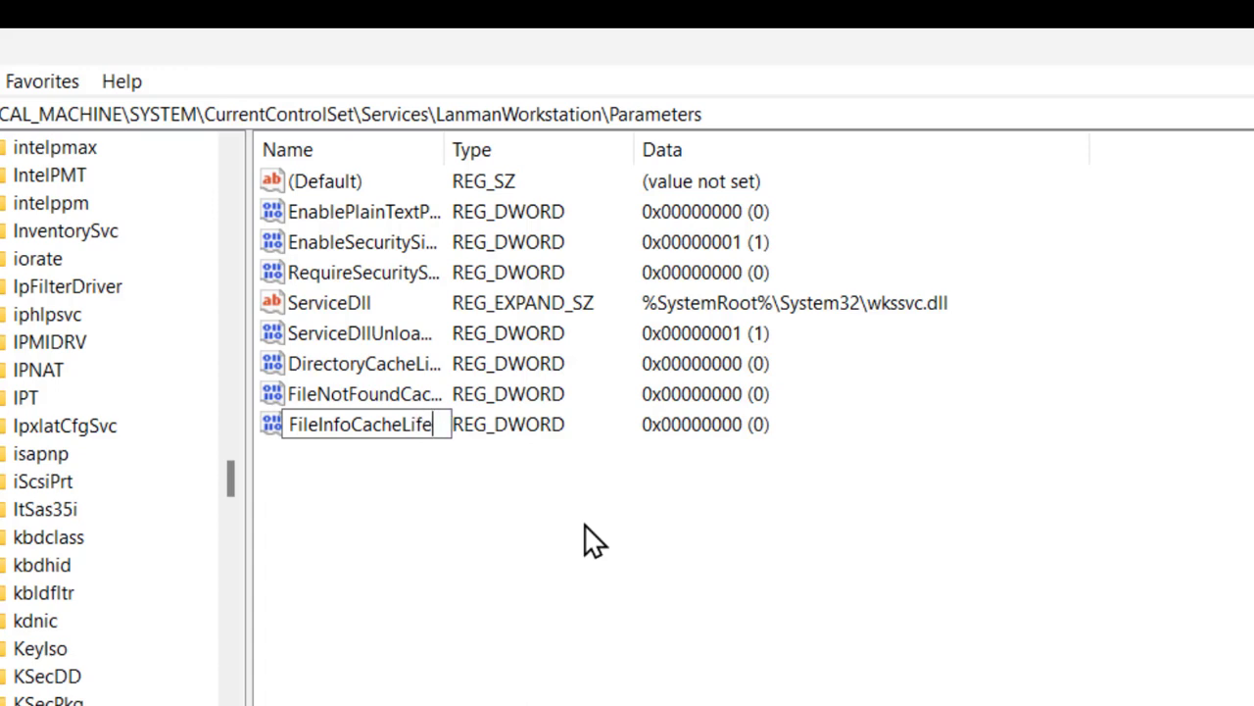
text(ti)
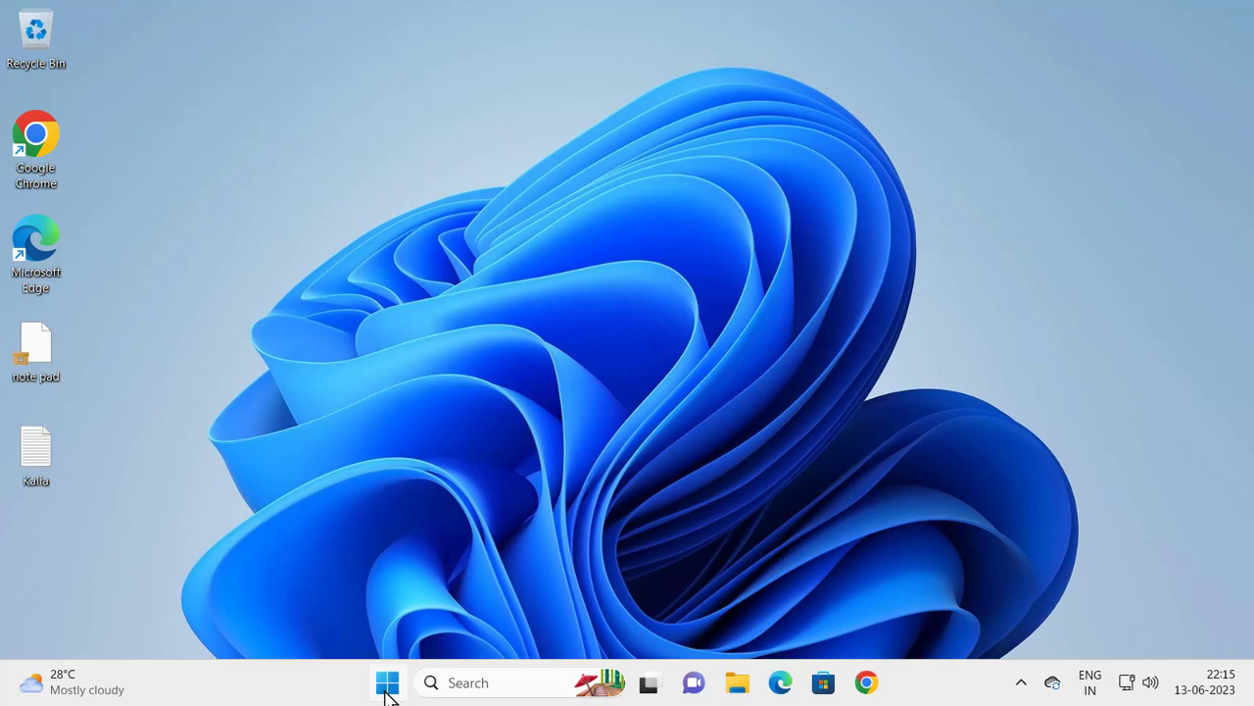
Step: Open Start and show the power options with Sleep, Shut down and Restart
click(388, 682)
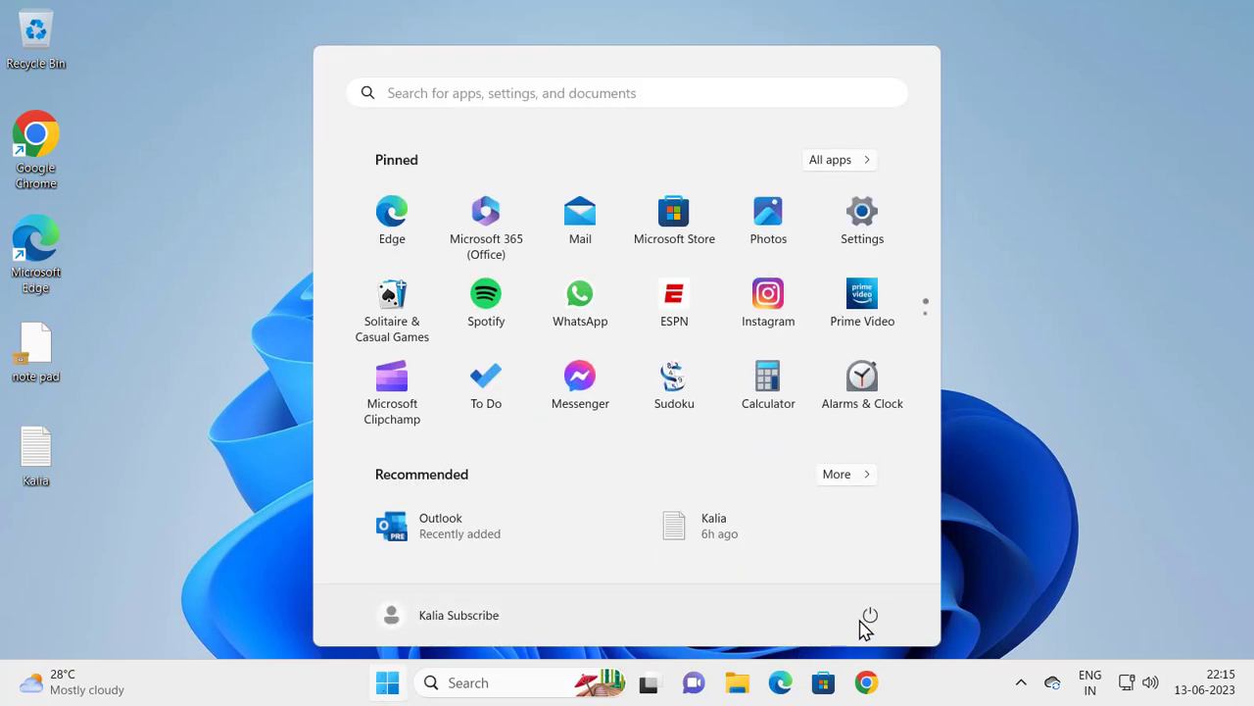
click(869, 615)
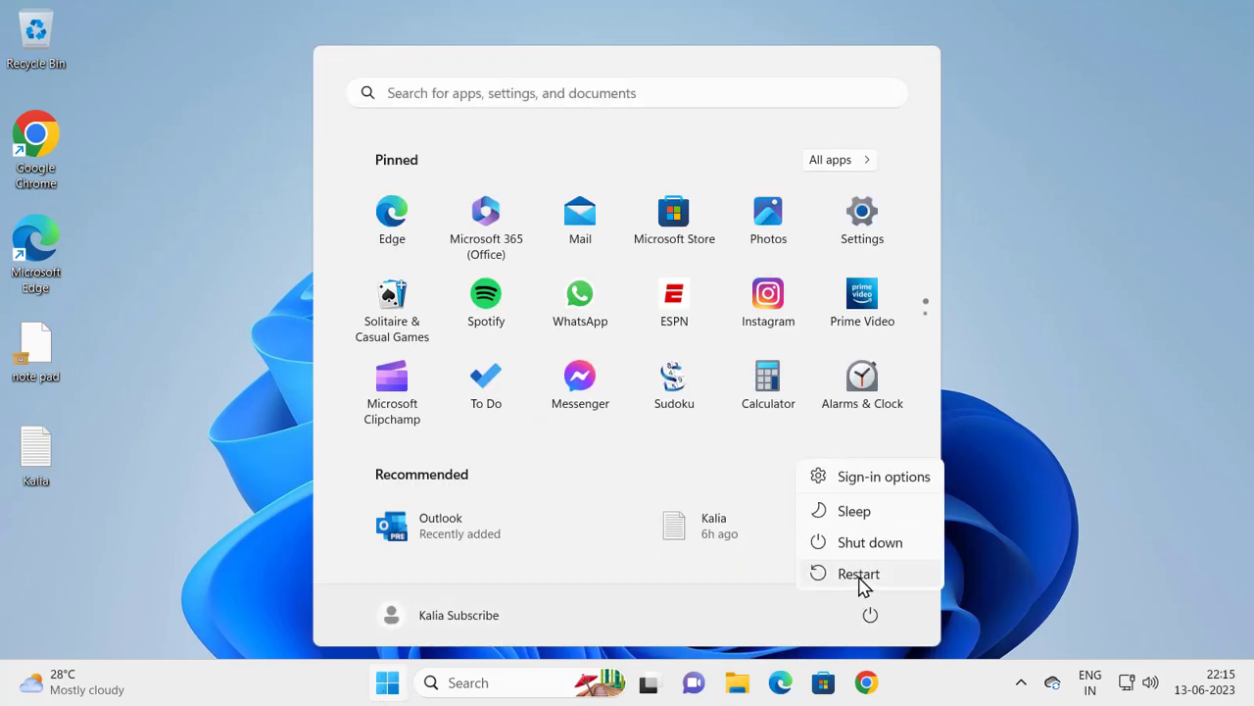